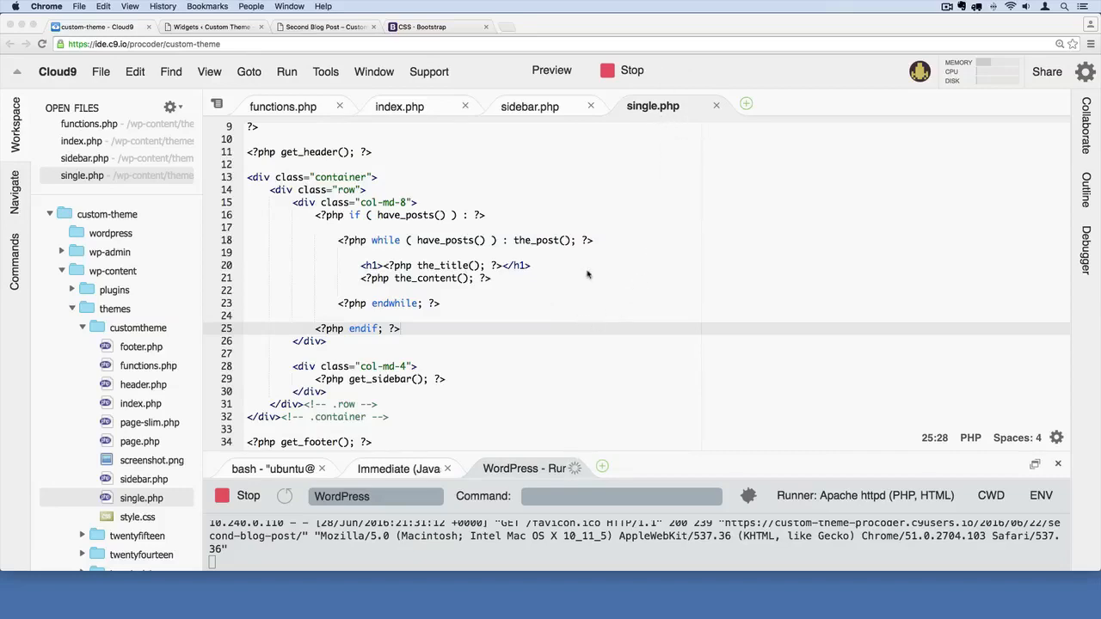
# Step: View the Second Blog Post page, showing only its title and content
pyautogui.click(325, 27)
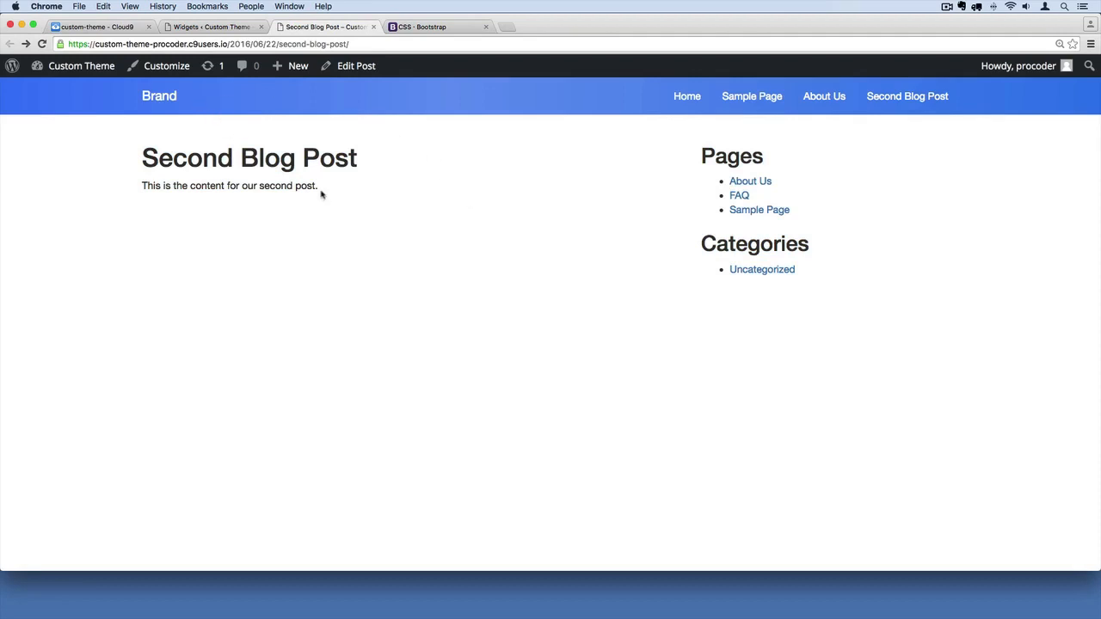
pyautogui.moveTo(293, 273)
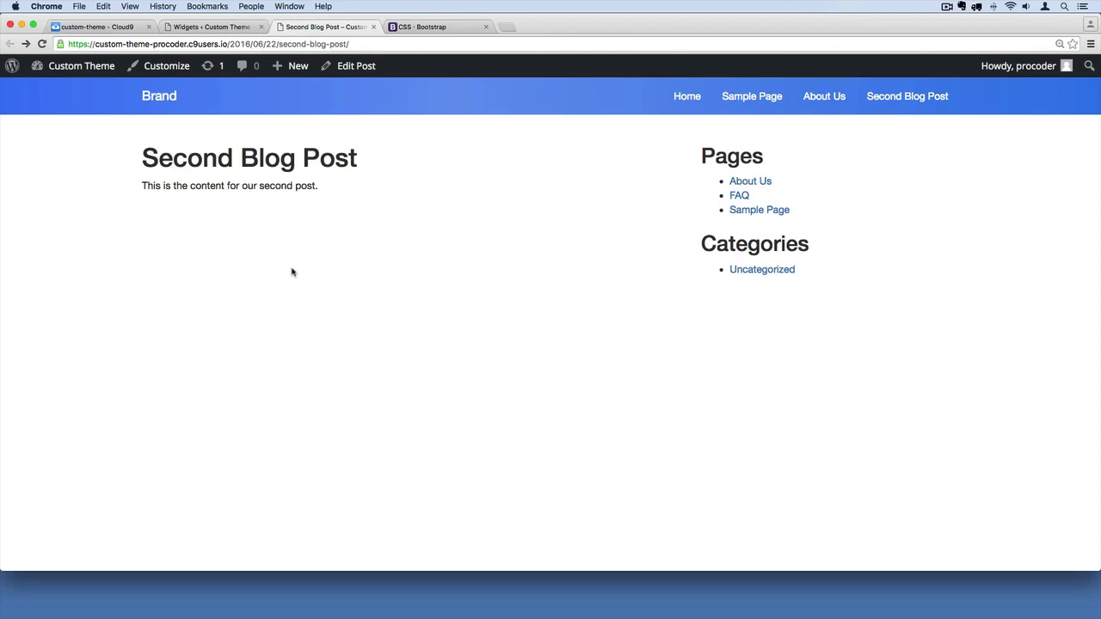
pyautogui.moveTo(167, 65)
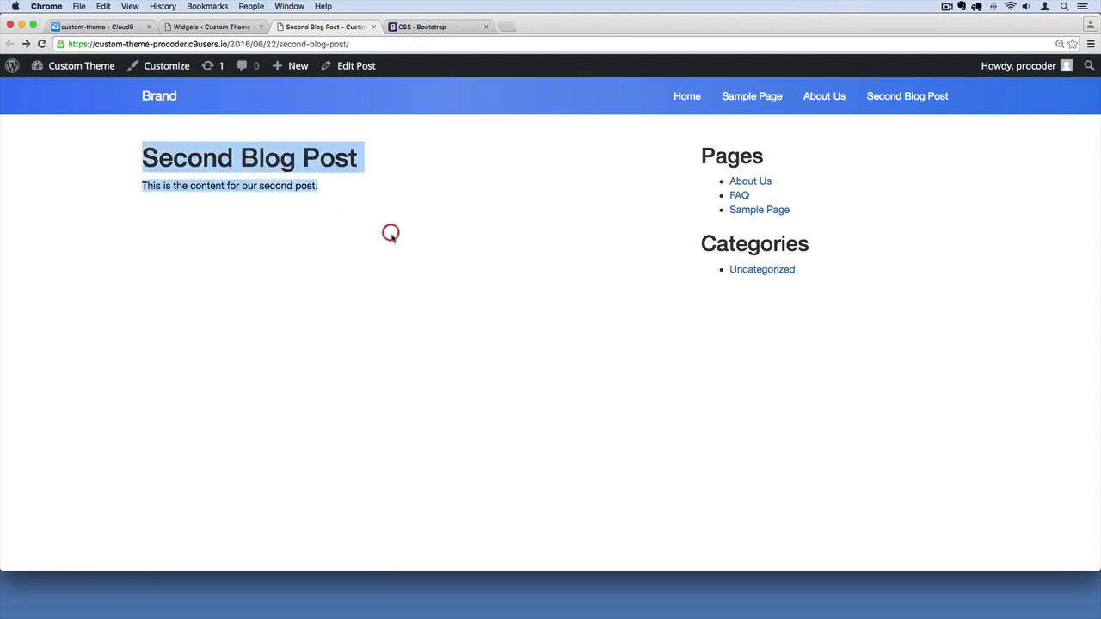
# Step: Back in single.php, add a blank line after the endif inside the col-md-8 column
pyautogui.click(94, 27)
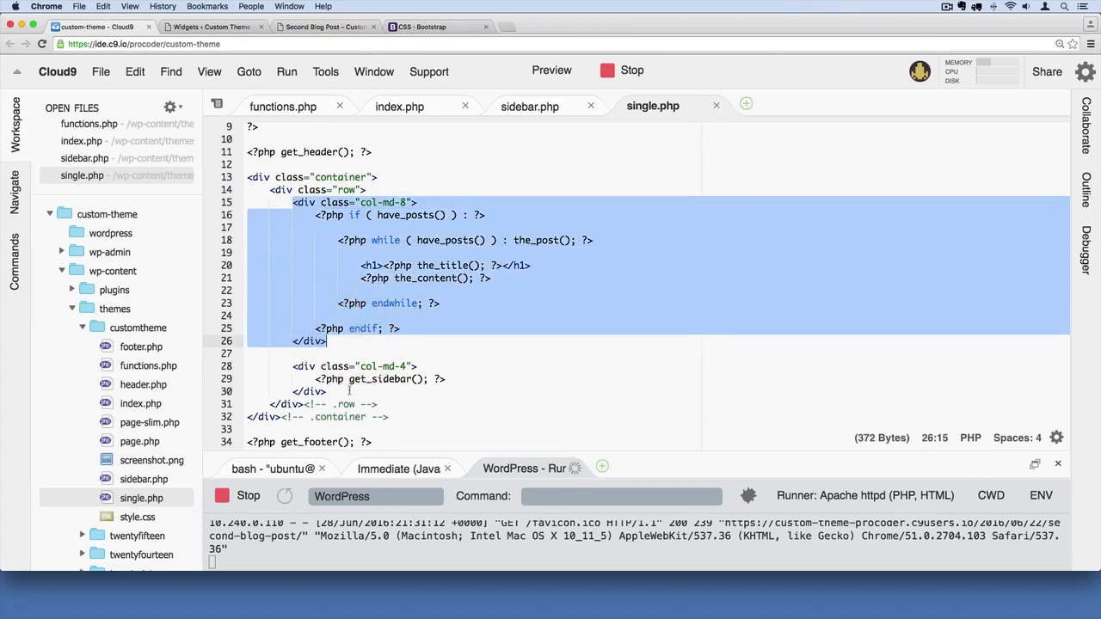
pyautogui.click(379, 338)
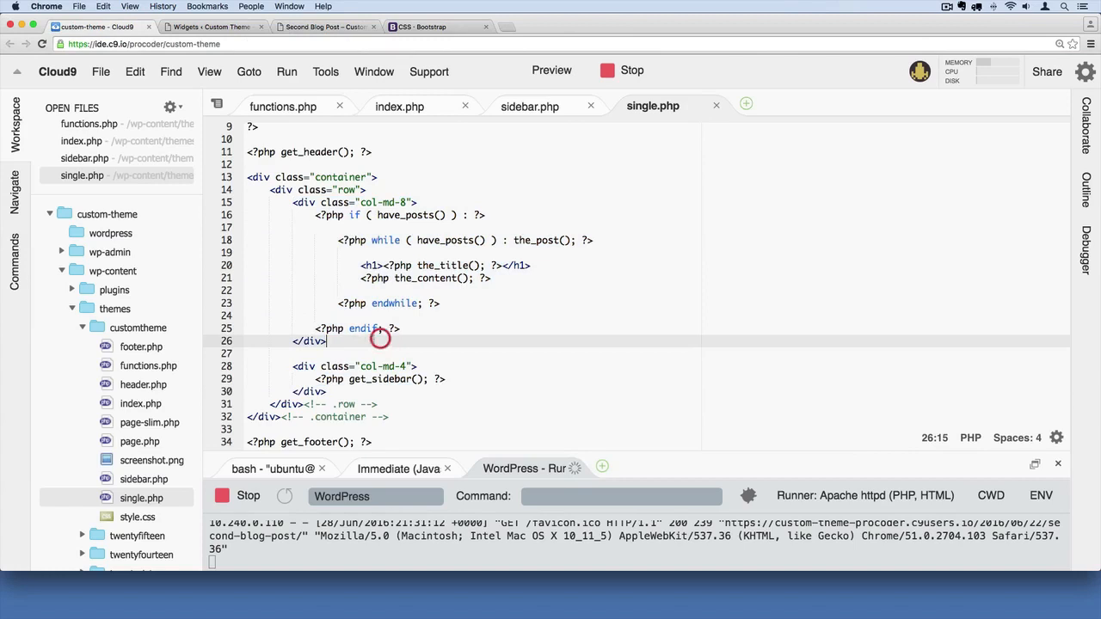
pyautogui.moveTo(376, 328); pyautogui.dragTo(318, 202)
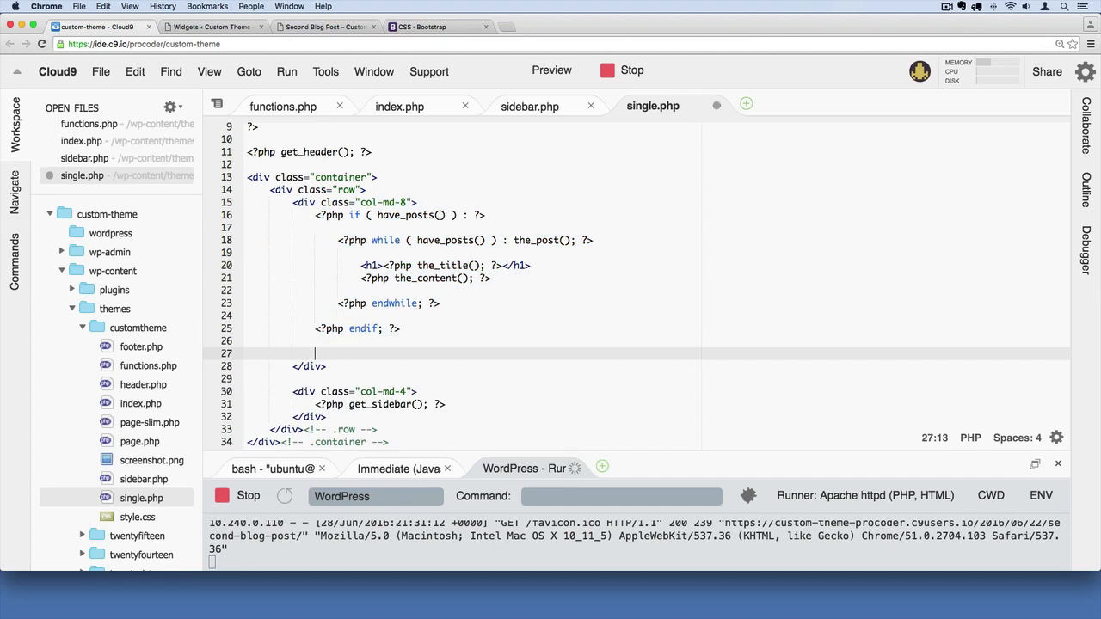
# Step: Write a PHP block opening an is_singular( 'post' ) check
pyautogui.write('<?php')
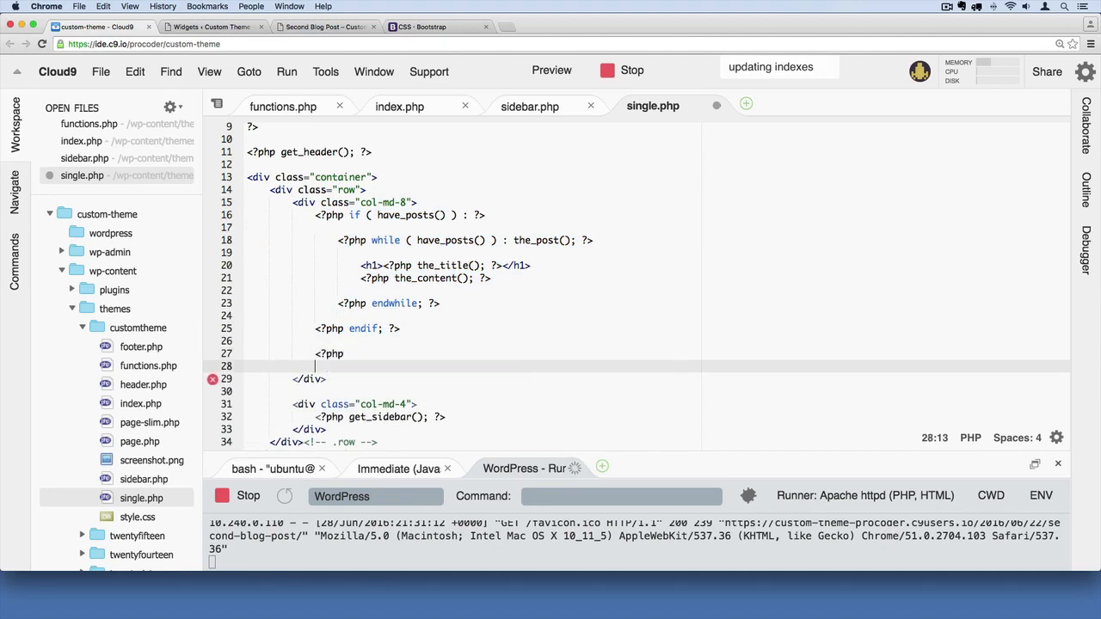
pyautogui.write('?>')
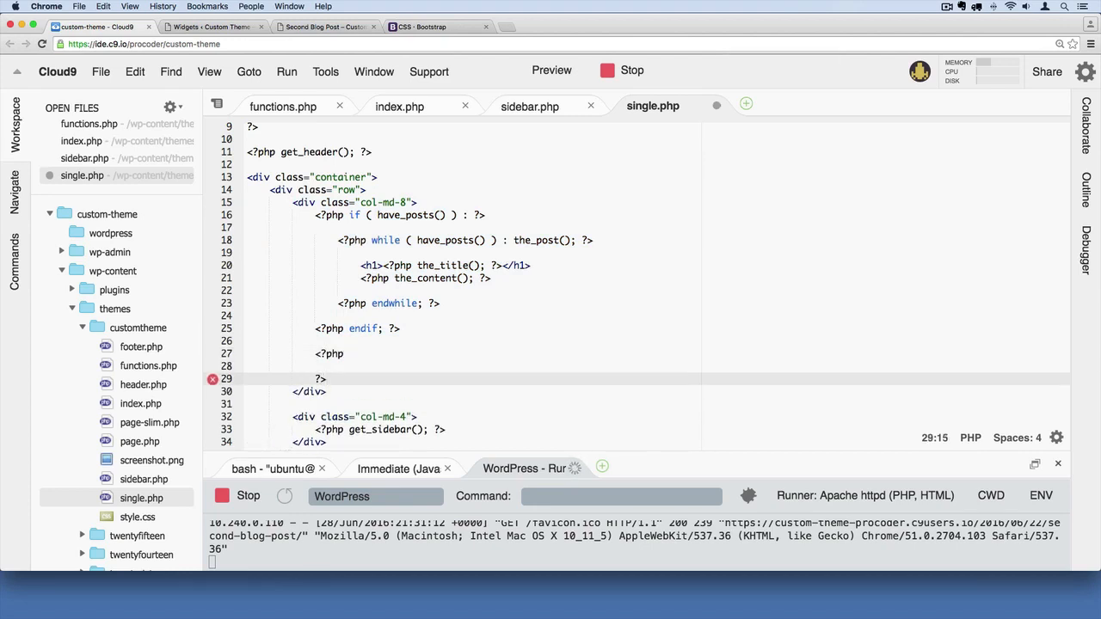
pyautogui.click(338, 367)
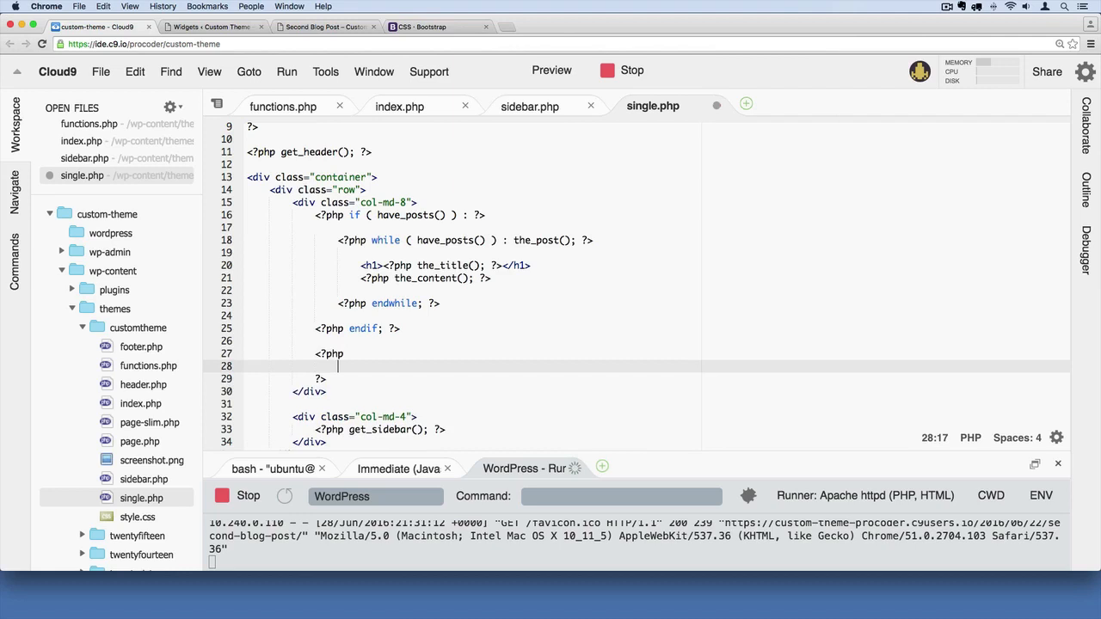
pyautogui.write('if (')
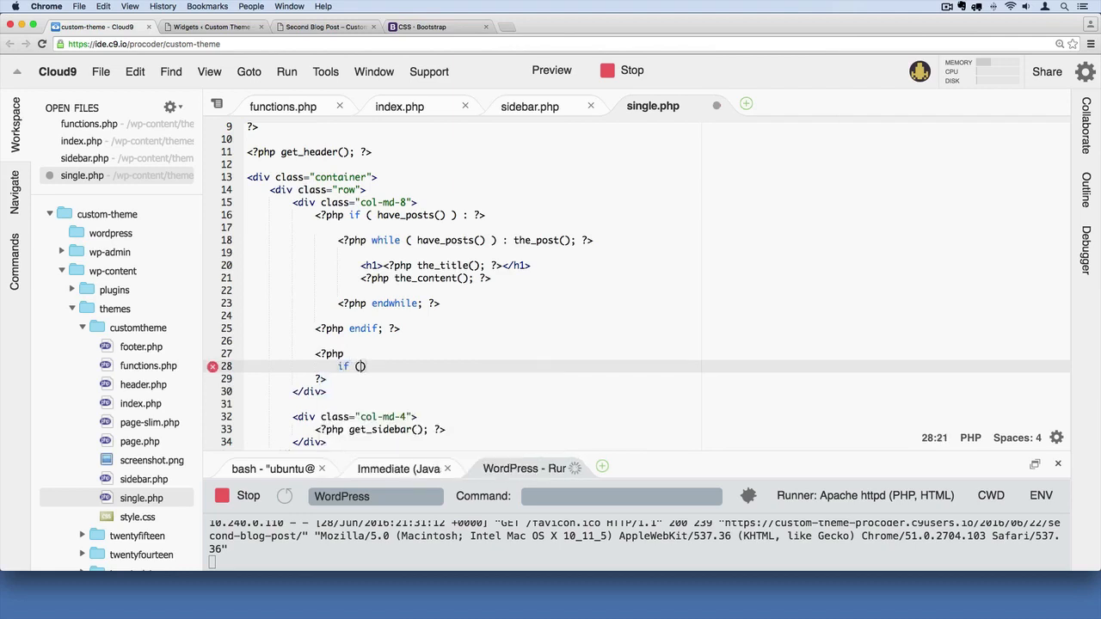
pyautogui.write('is_')
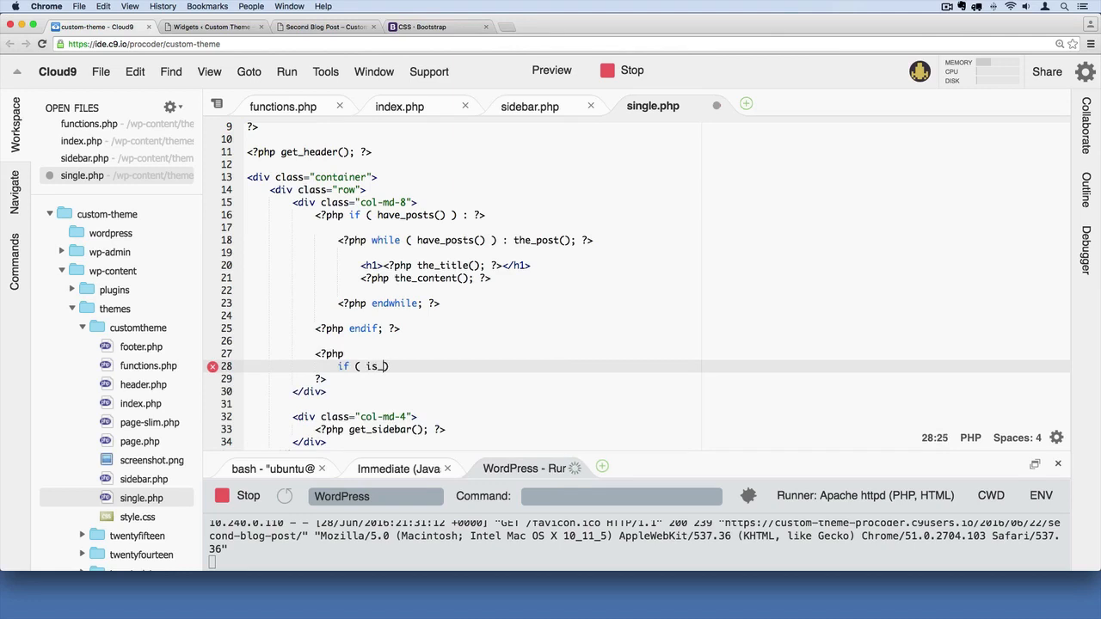
pyautogui.write('singular)')
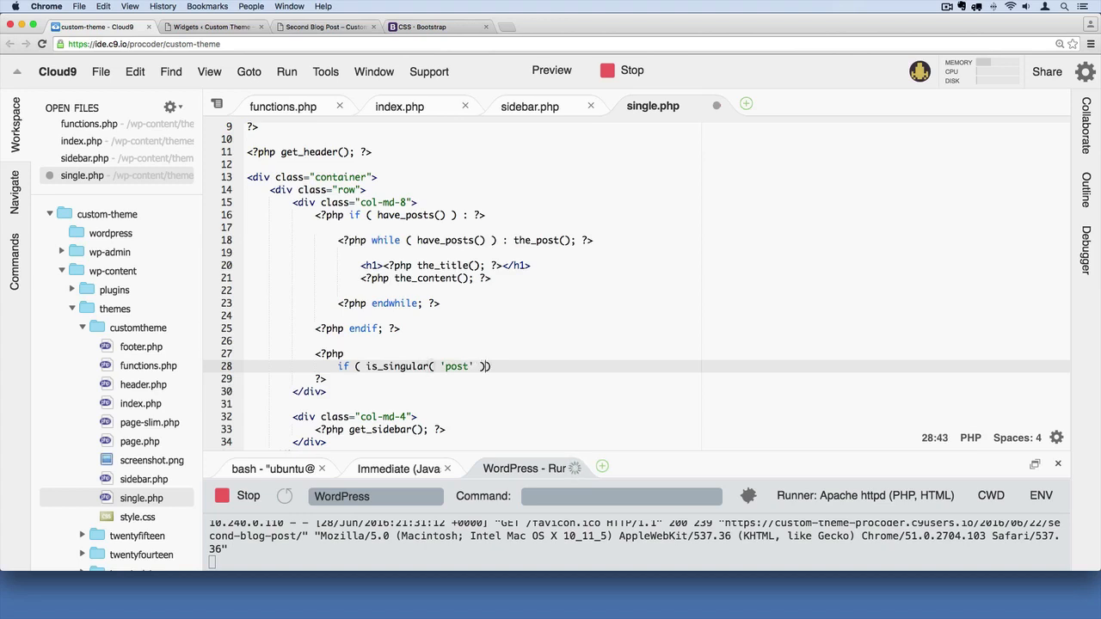
pyautogui.write(') {')
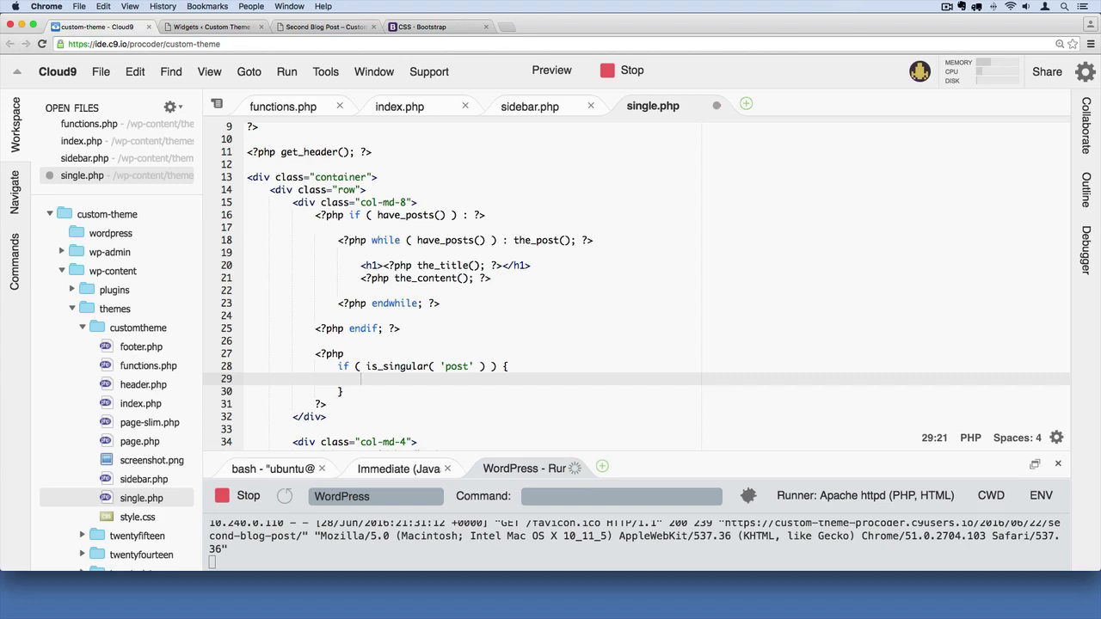
# Step: Call the_post_navigation( array() ) inside the conditional
pyautogui.write('the_post_')
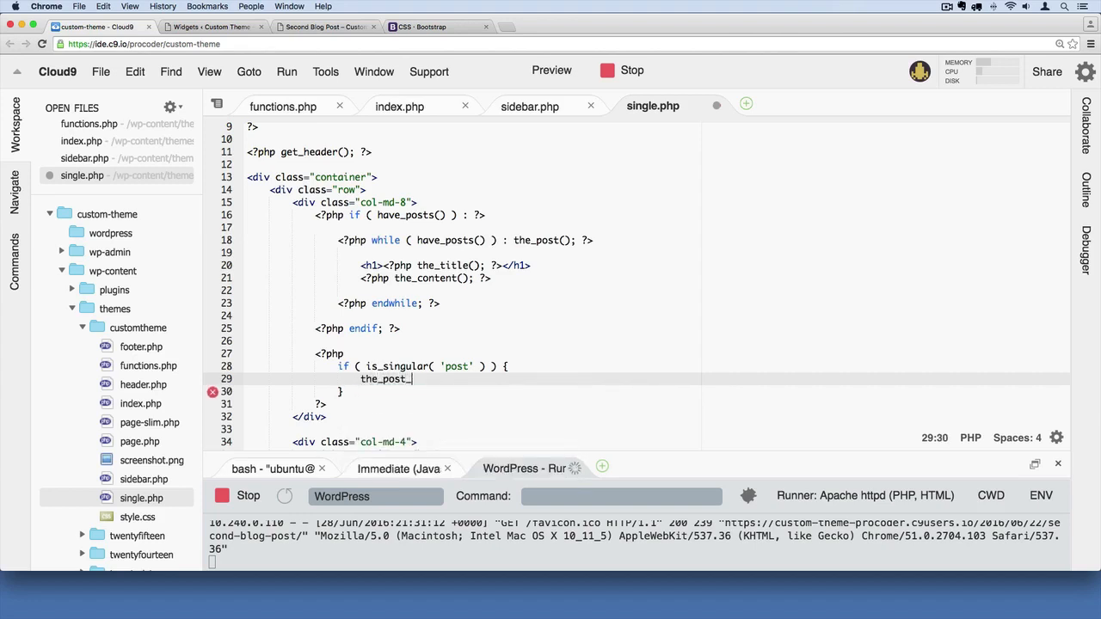
pyautogui.write('navigation')
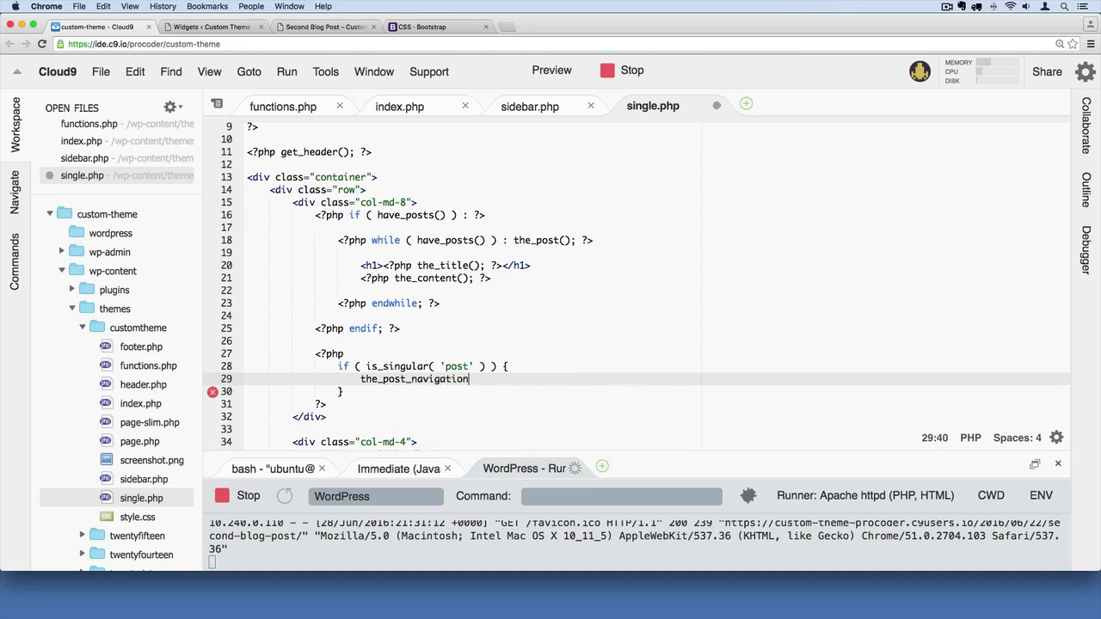
pyautogui.write('()')
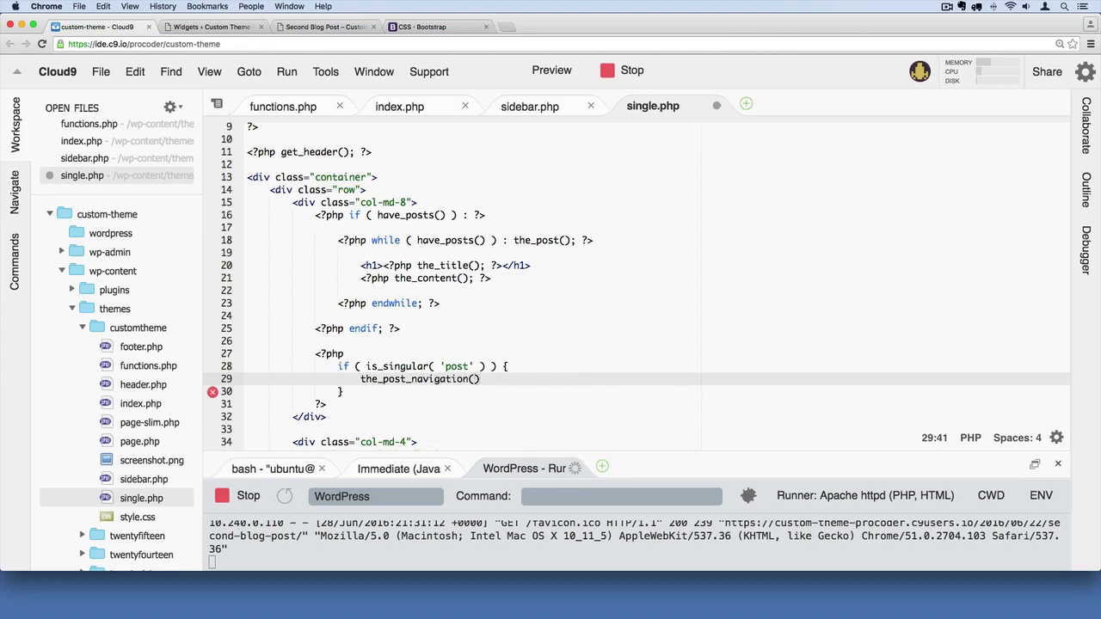
pyautogui.write('array()')
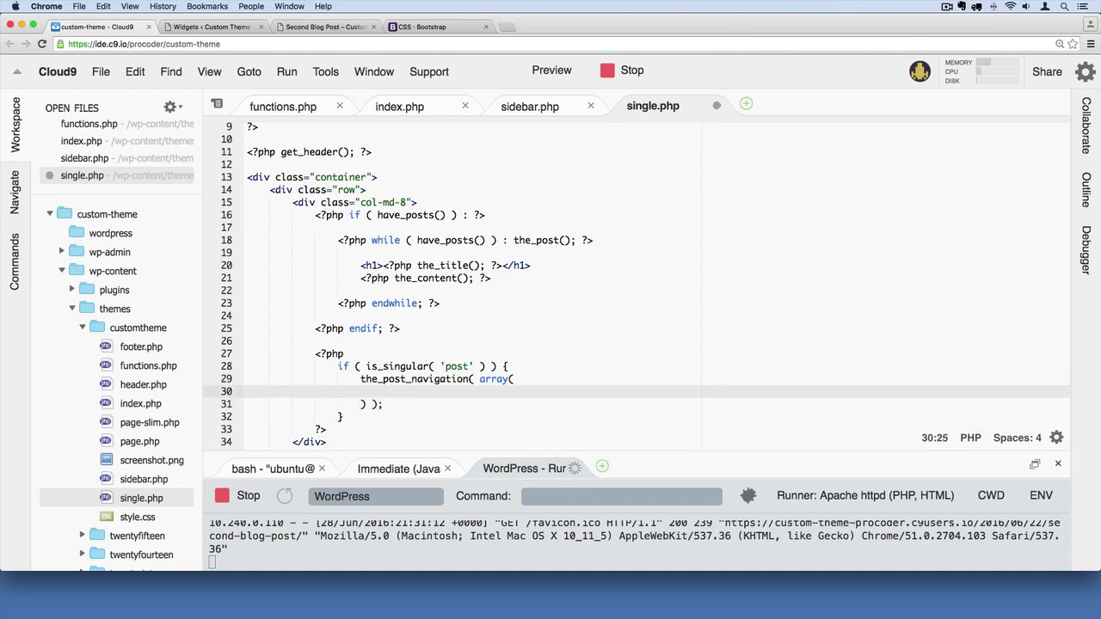
# Step: Fill the navigation array with 'next_text' => 'Next' and 'prev_text' => 'Previous'
pyautogui.write("'ne'")
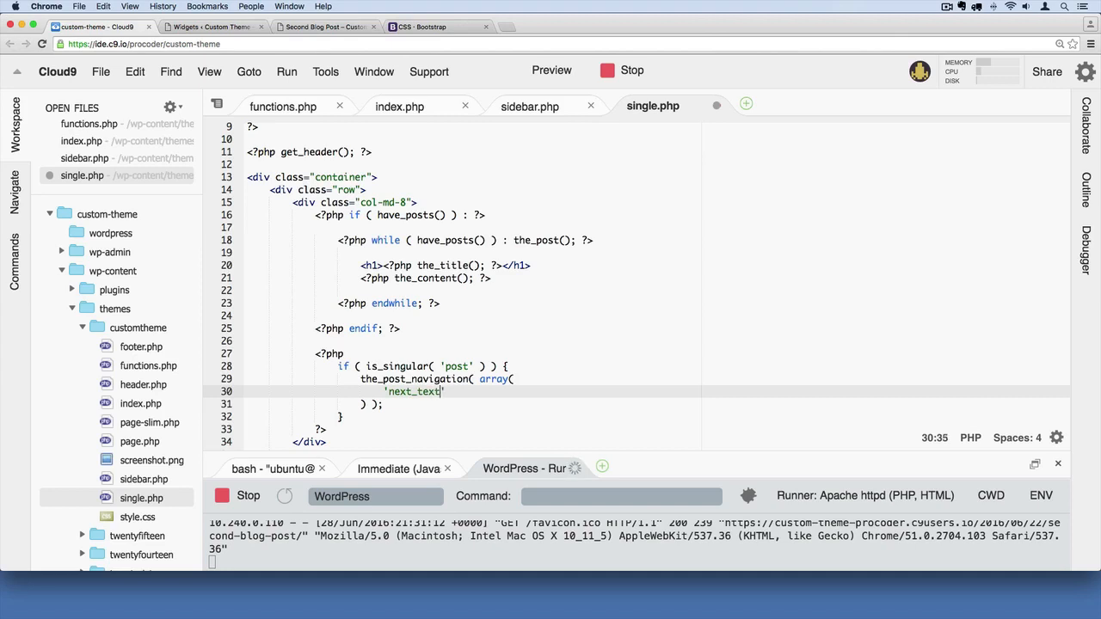
pyautogui.write('=>')
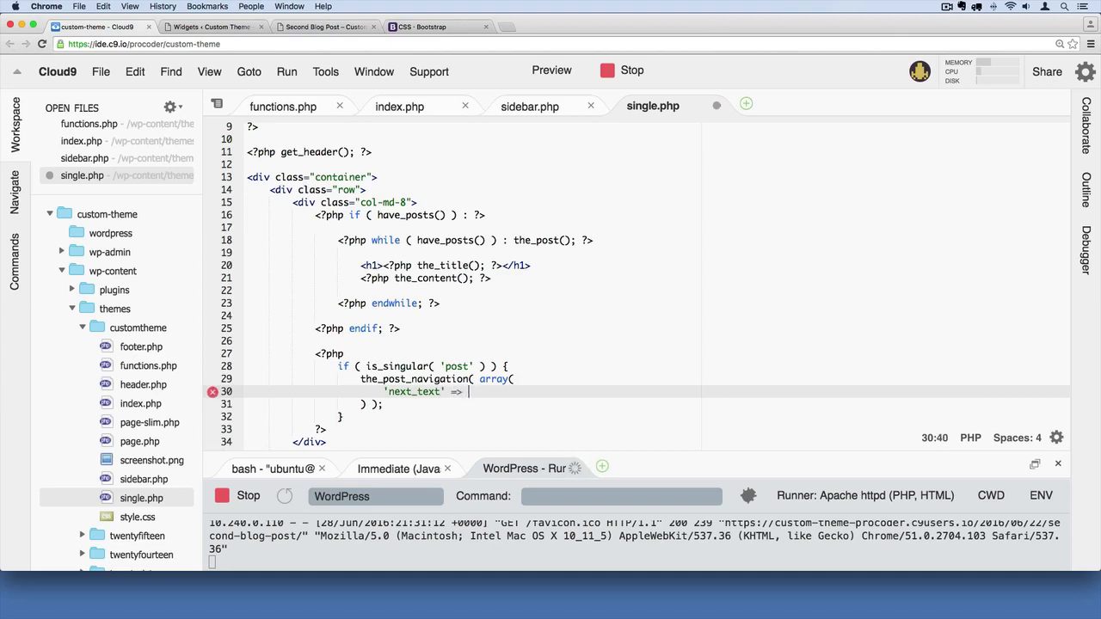
pyautogui.write("'Next'")
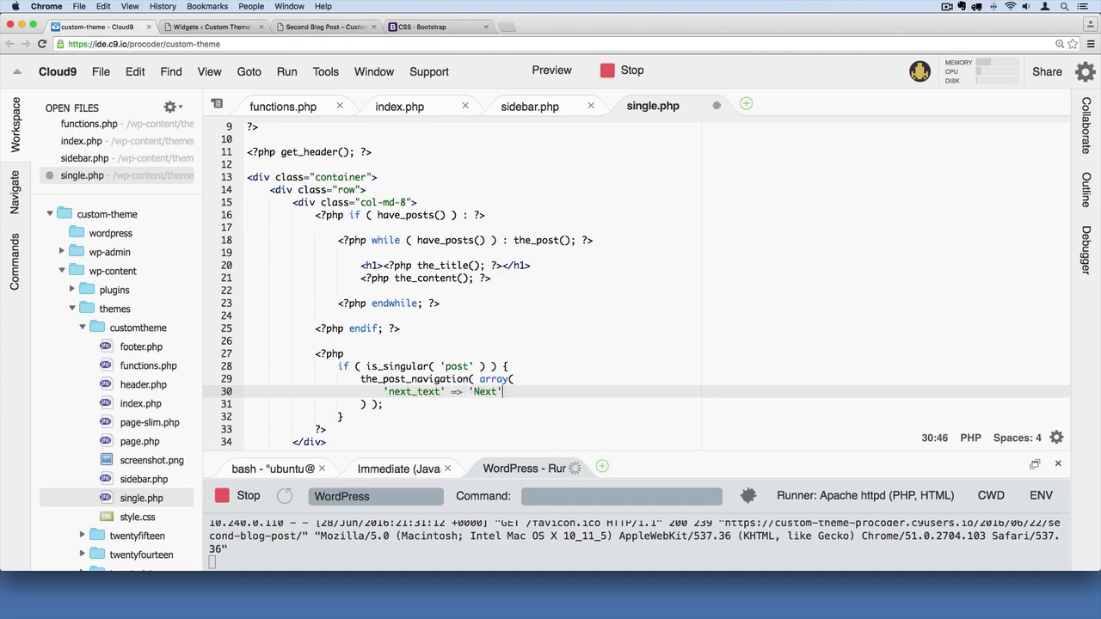
pyautogui.write(',')
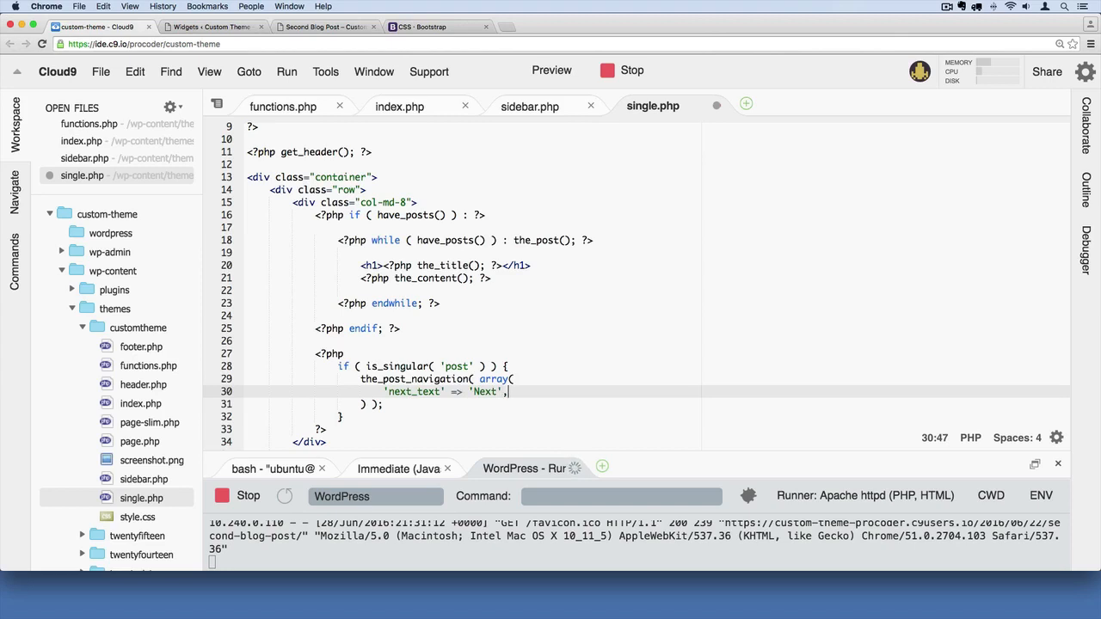
pyautogui.write("'prev")
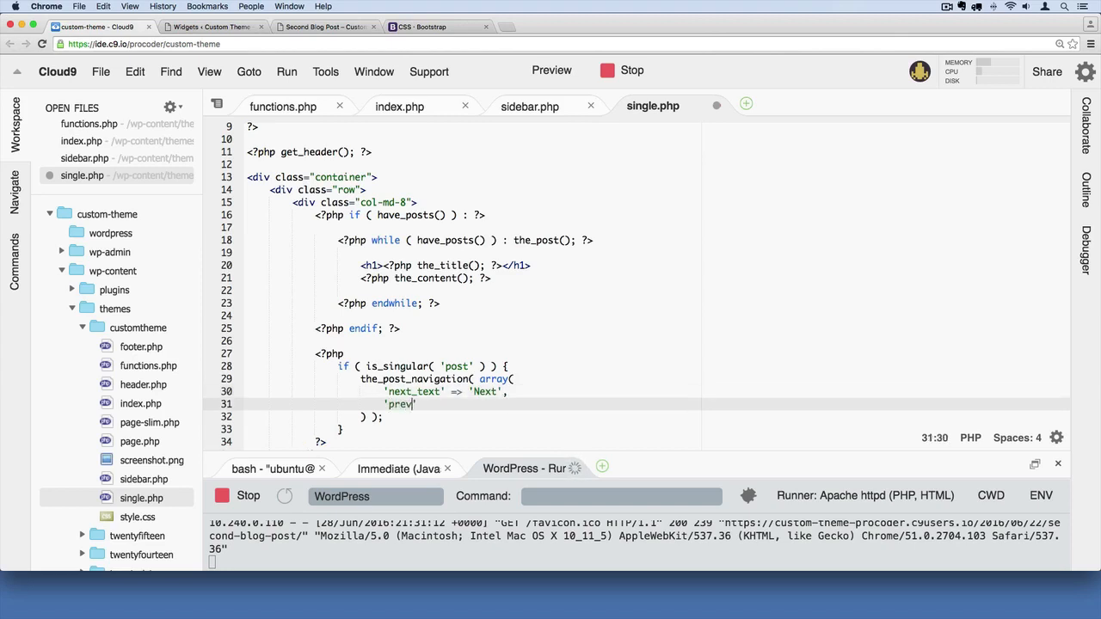
pyautogui.write('_text')
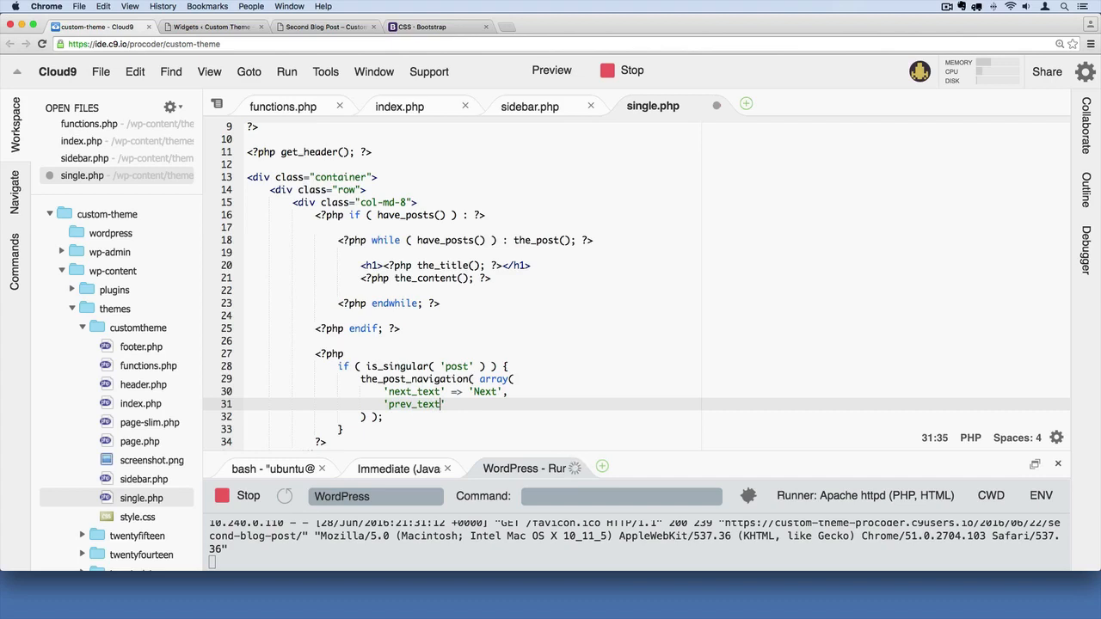
pyautogui.write('=>')
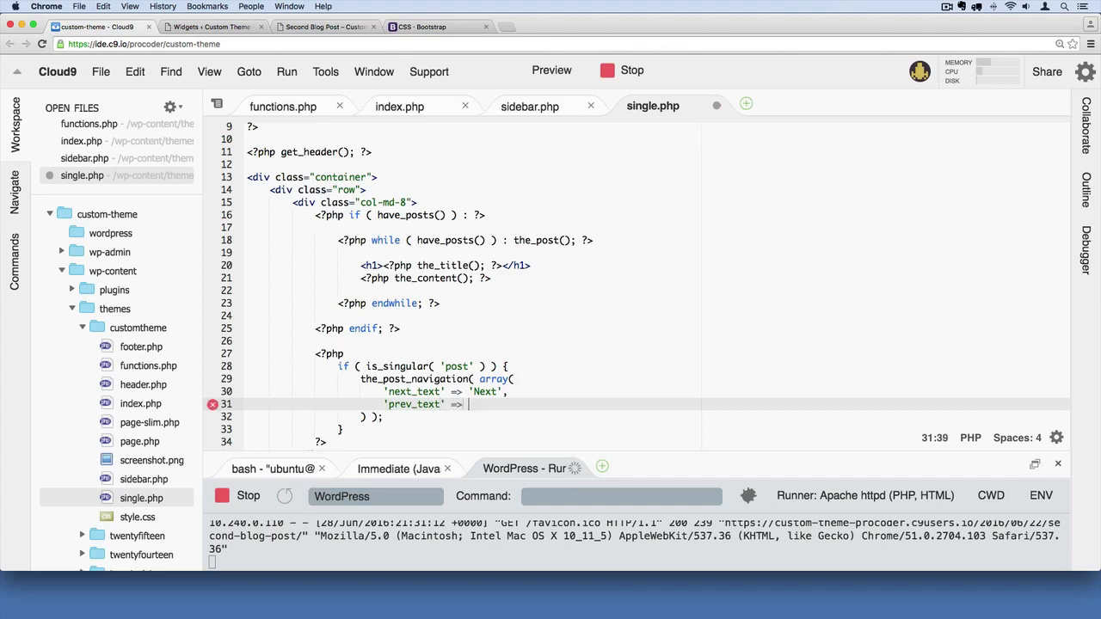
pyautogui.write("'Previous'")
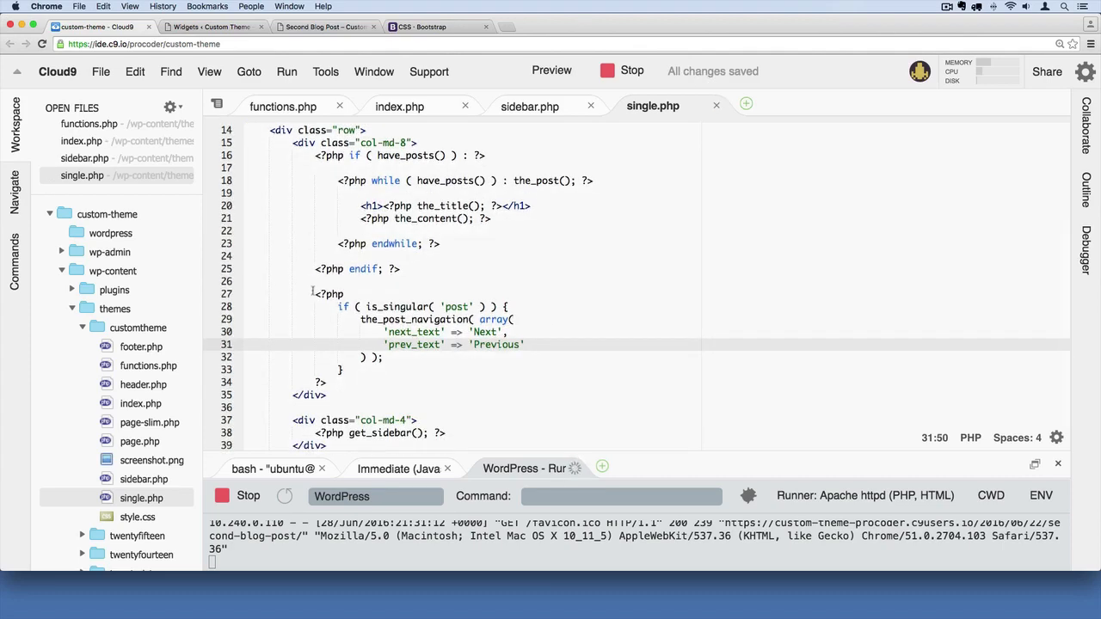
pyautogui.moveTo(317, 294); pyautogui.dragTo(374, 382)
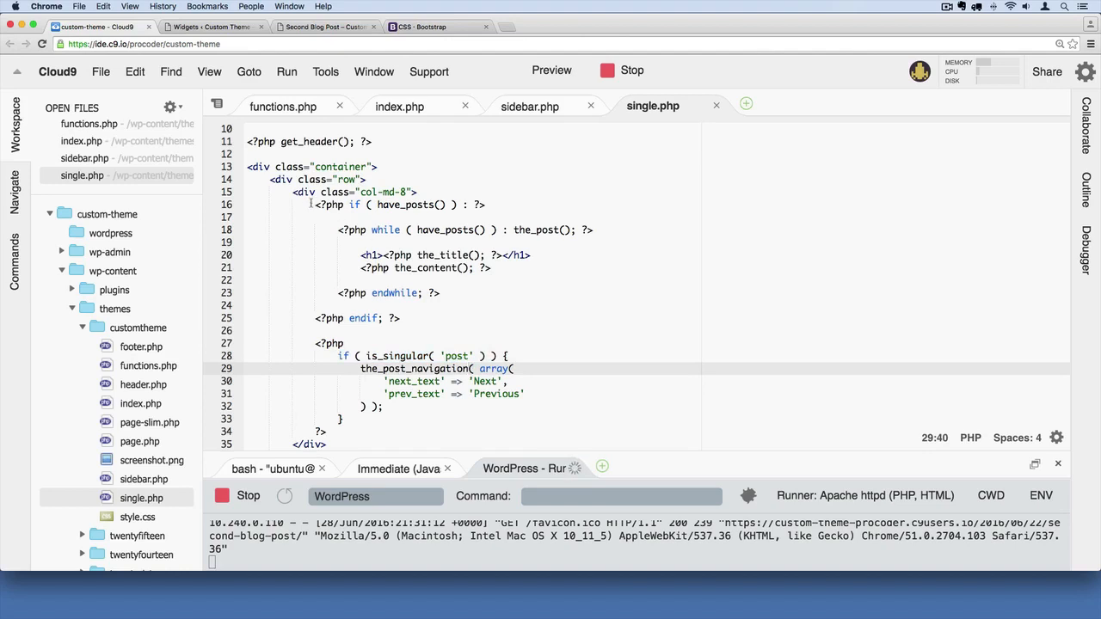
pyautogui.scroll(-3)
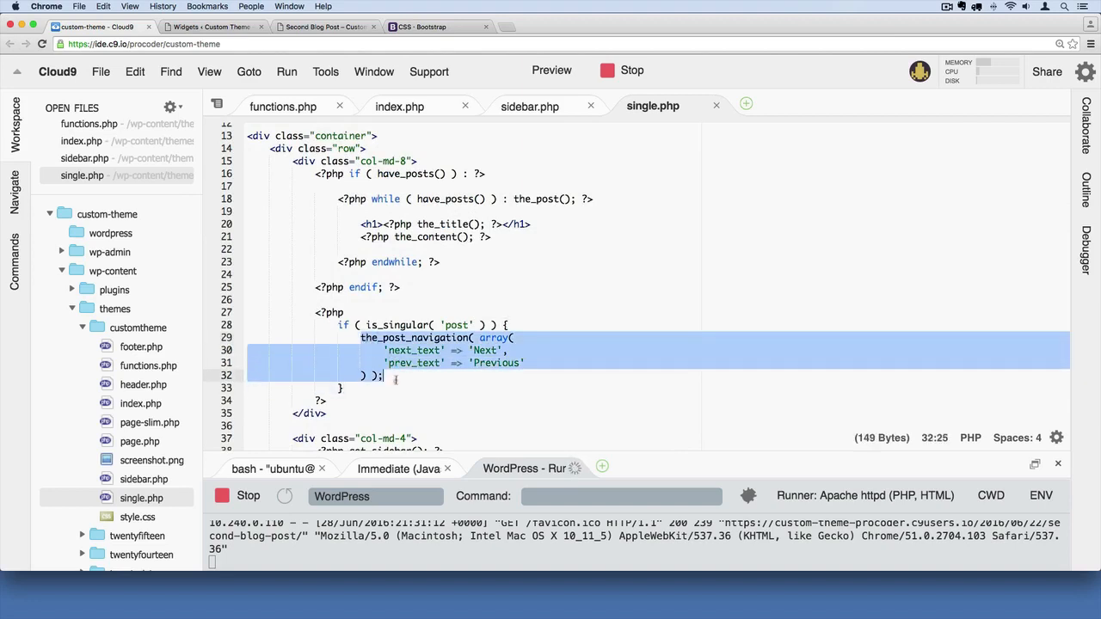
pyautogui.click(525, 362)
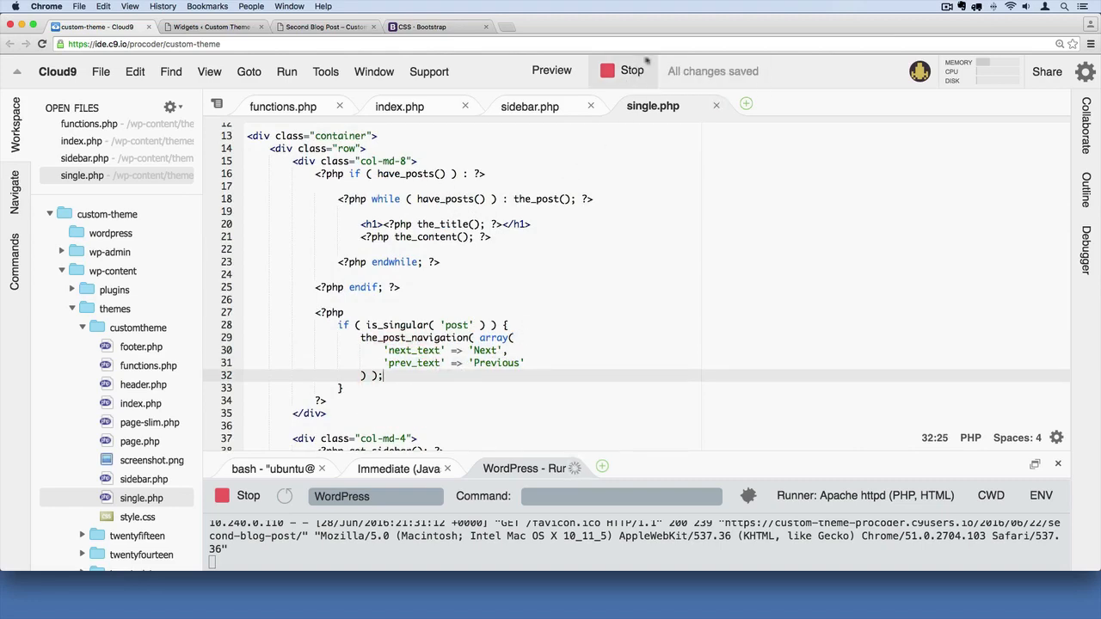
pyautogui.click(325, 27)
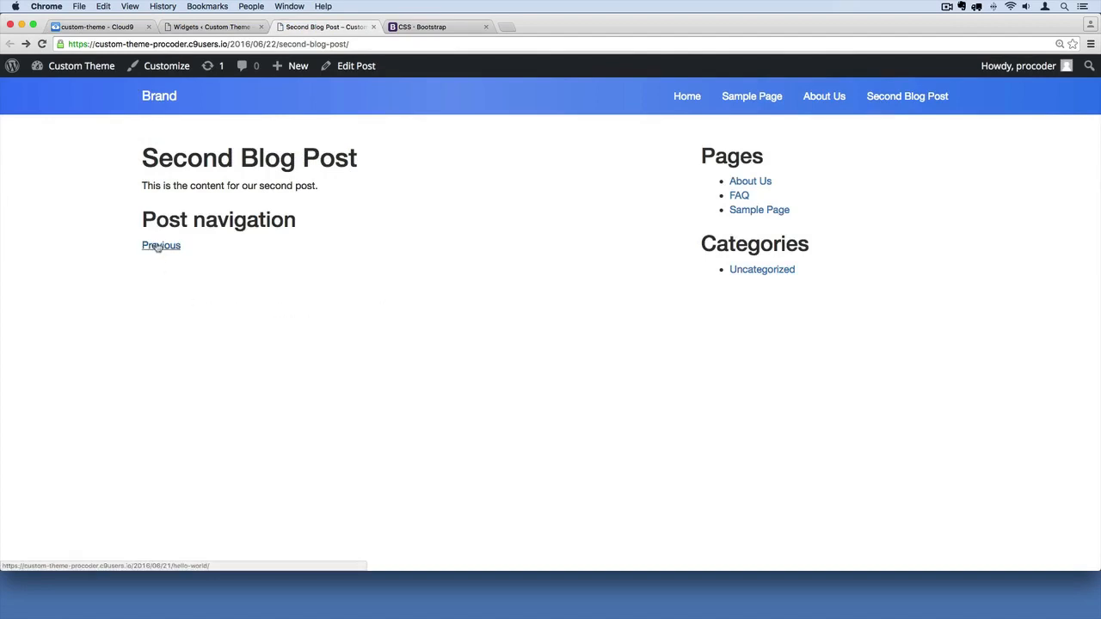
pyautogui.moveTo(303, 241)
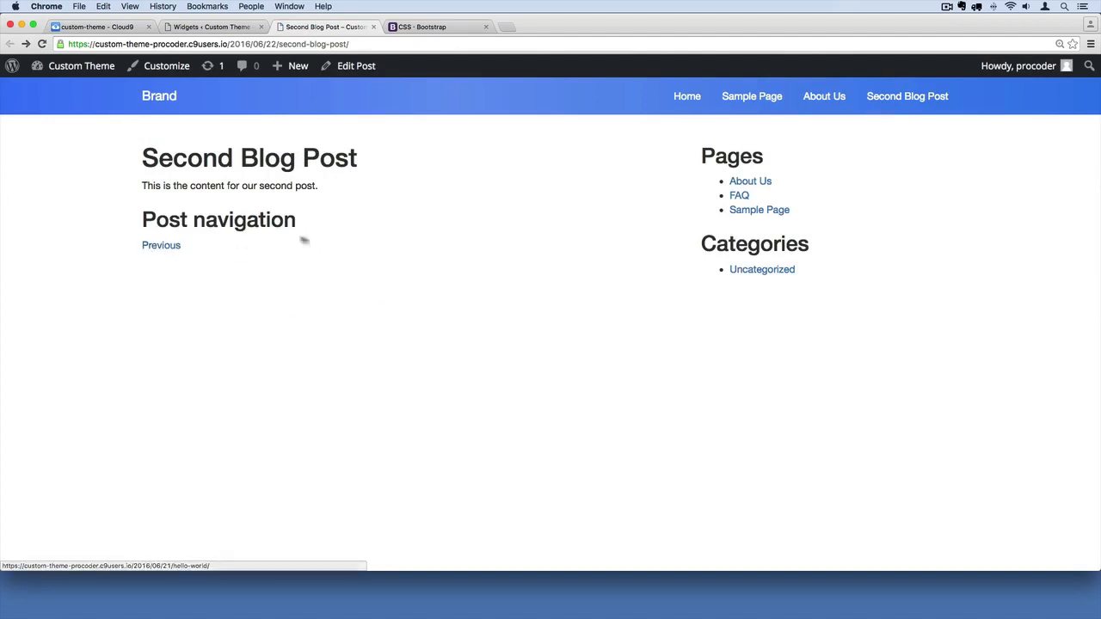
pyautogui.moveTo(204, 259)
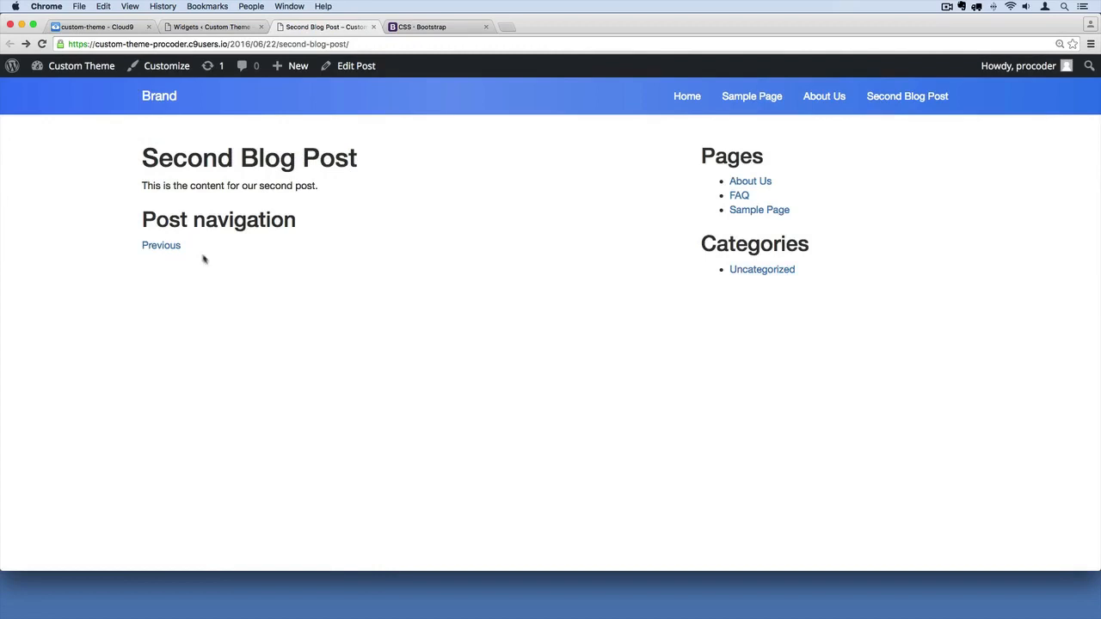
# Step: Follow Previous to Hello world!, then its Next link back to Second Blog Post
pyautogui.click(161, 245)
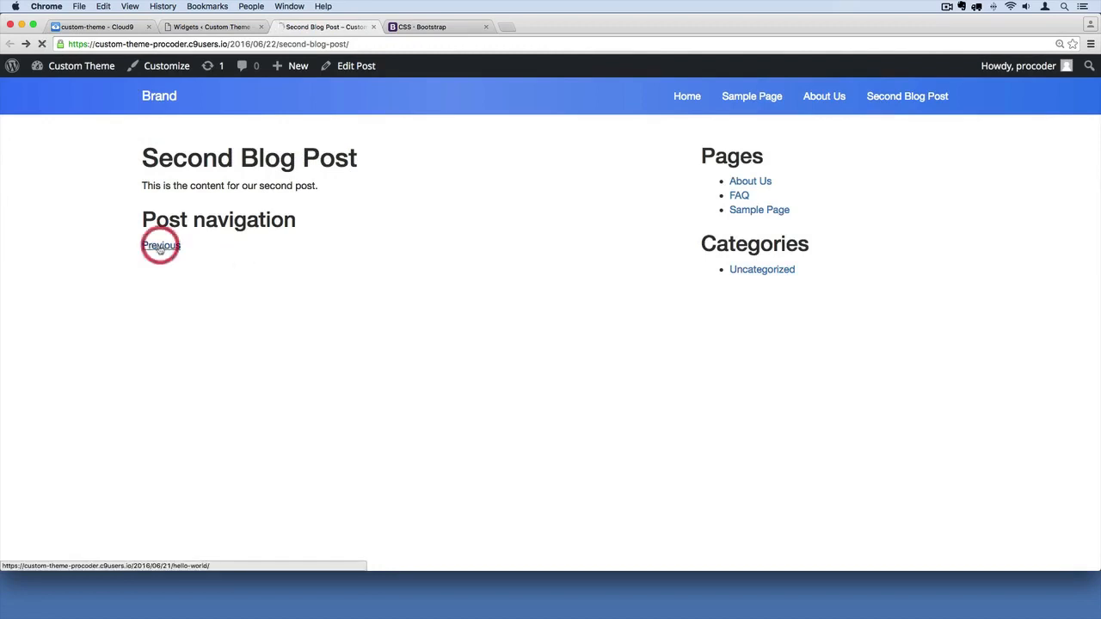
pyautogui.click(160, 246)
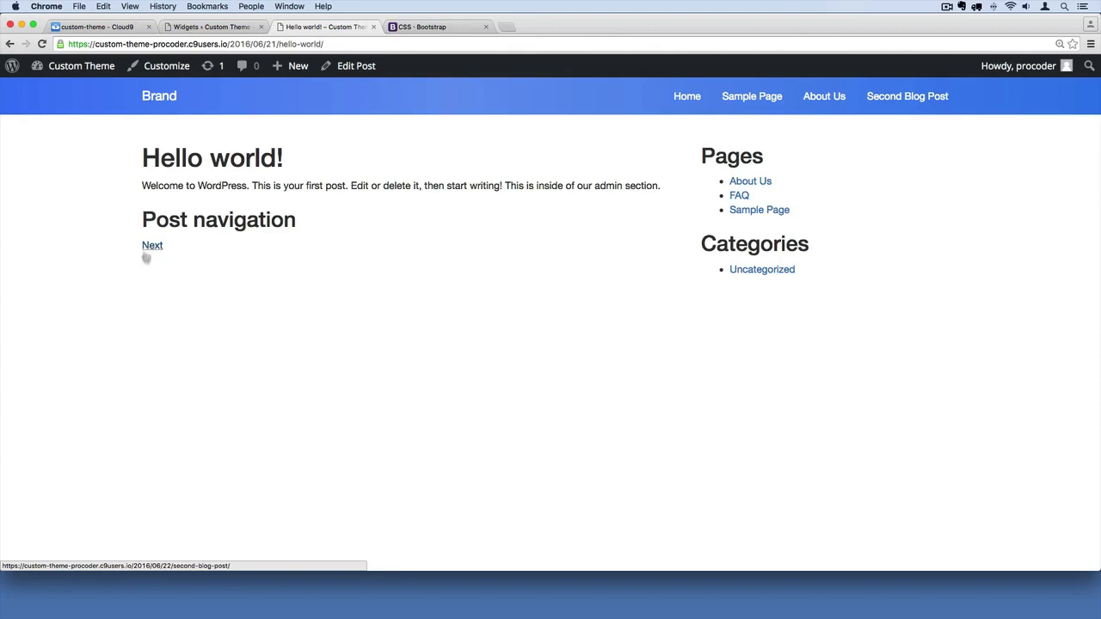
pyautogui.moveTo(152, 247)
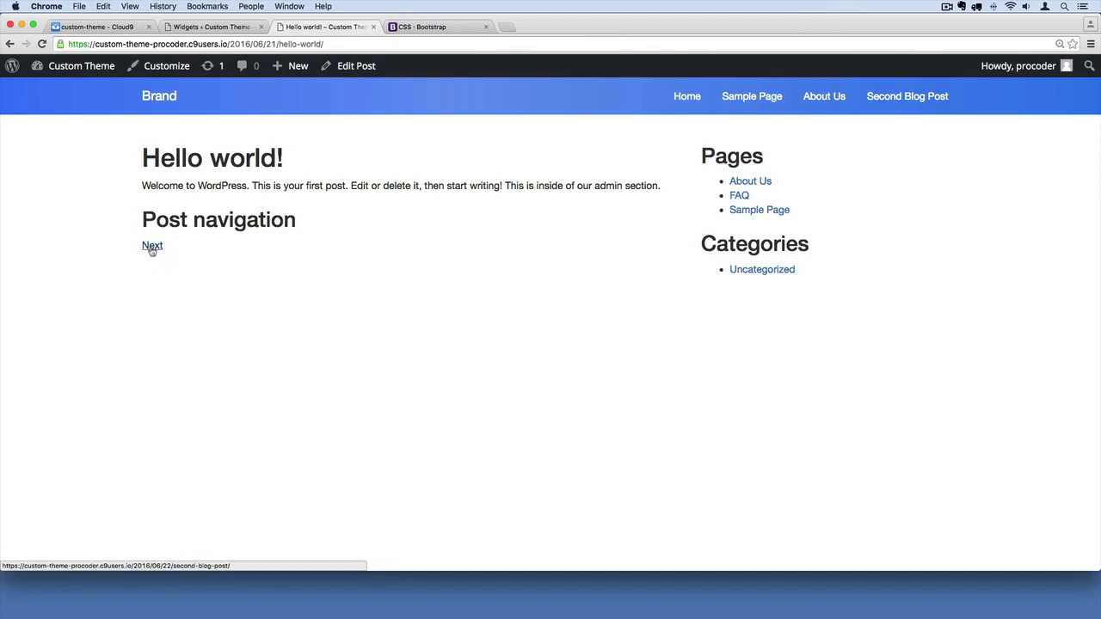
pyautogui.click(153, 246)
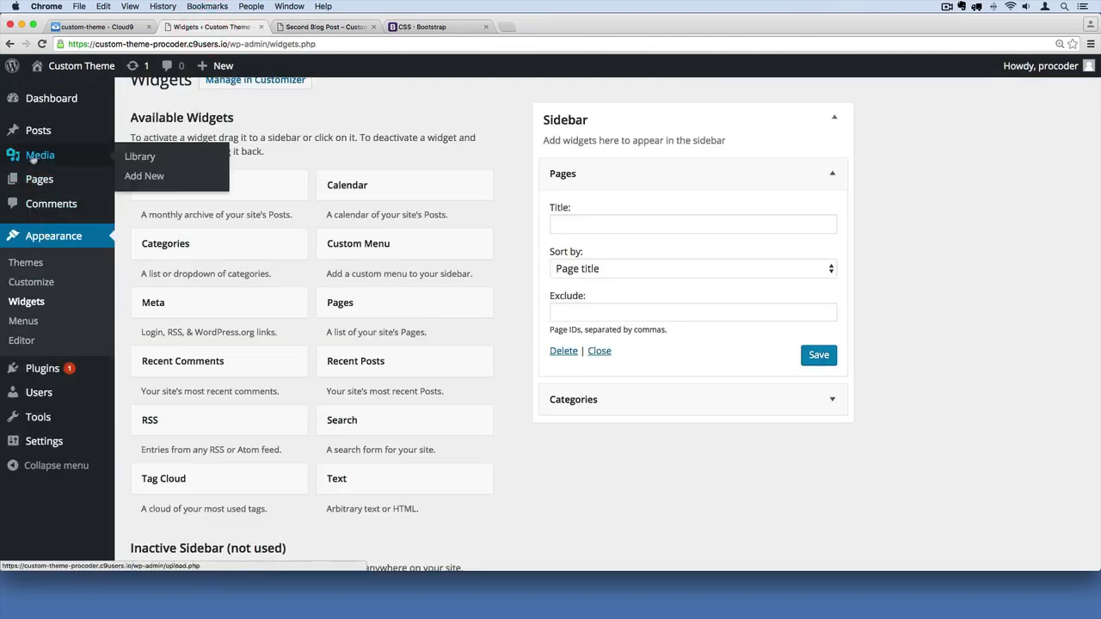
# Step: Publish 'Third blog post' with the body 'This is the body of the third…'
pyautogui.click(38, 130)
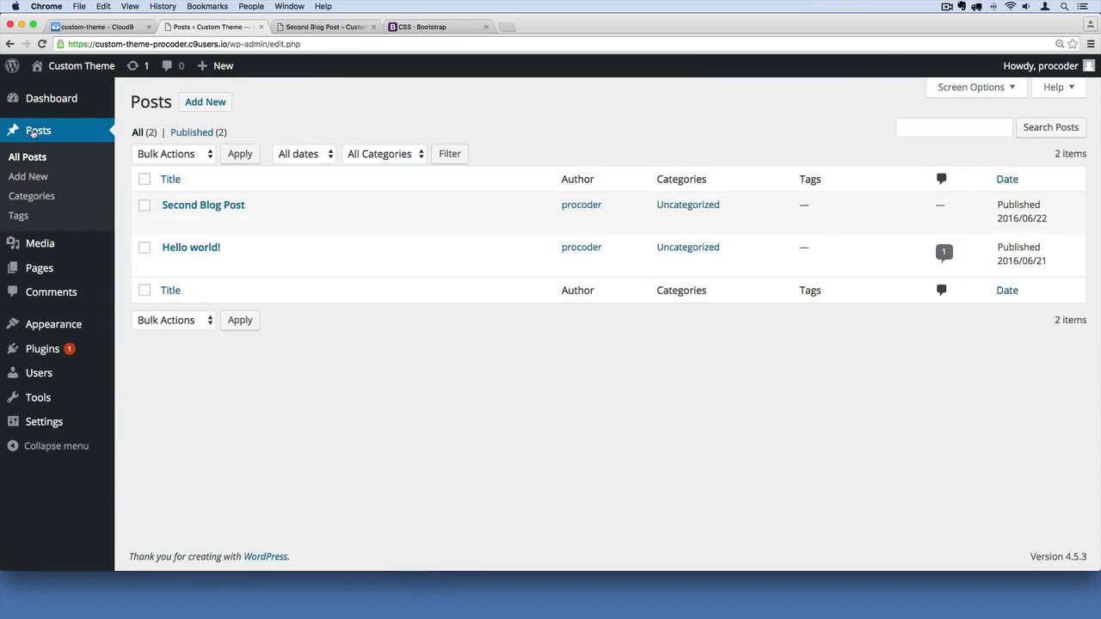
pyautogui.click(205, 102)
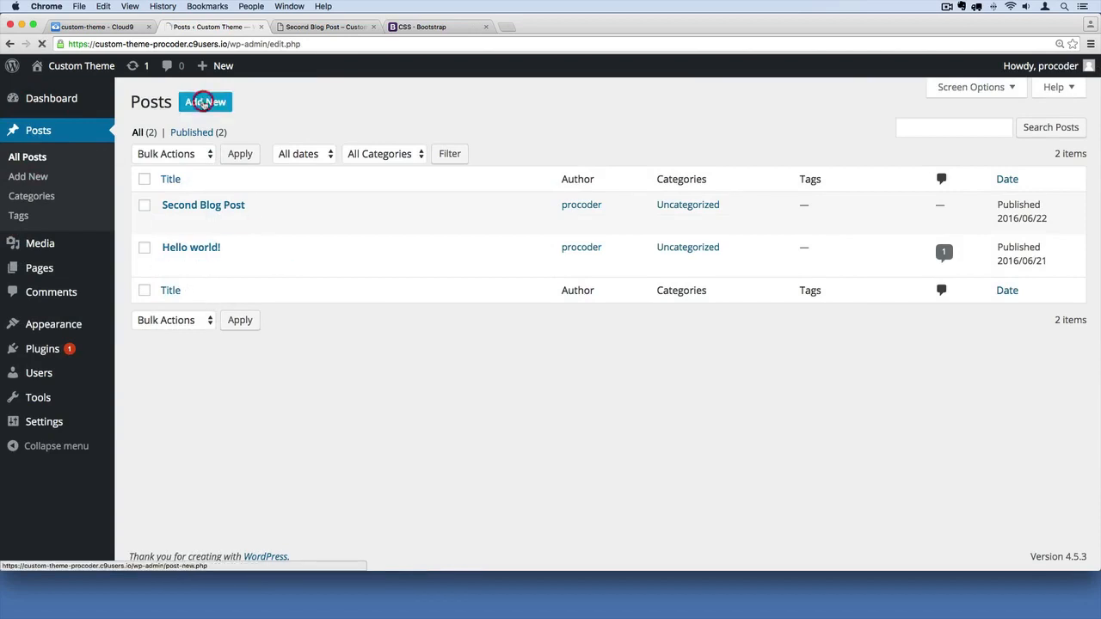
pyautogui.click(205, 102)
pyautogui.write('Third blog post')
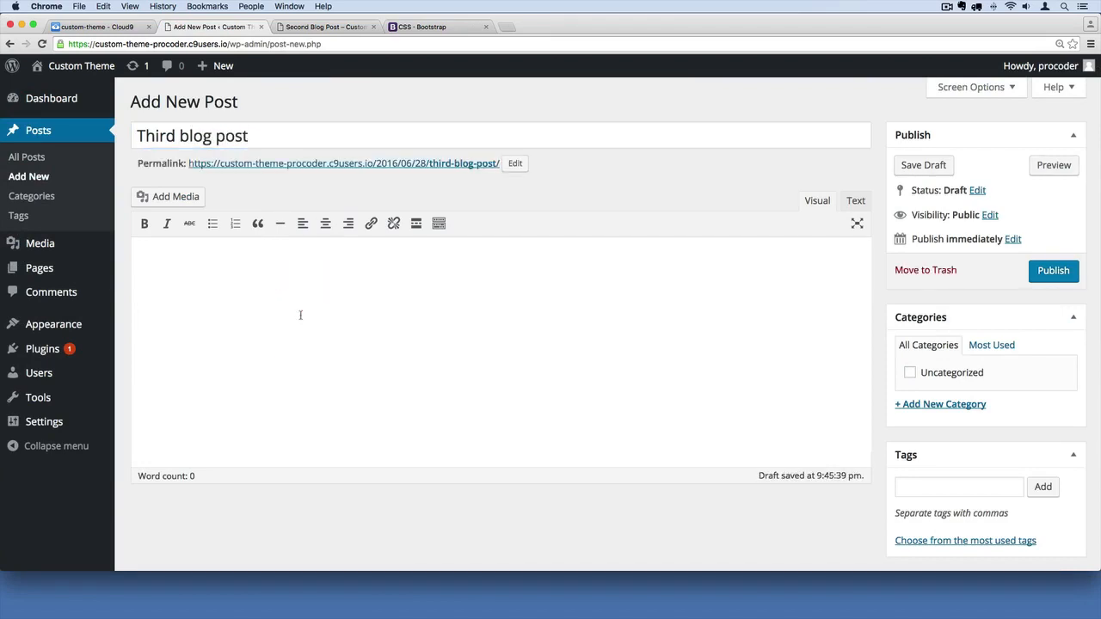
pyautogui.write('This is the')
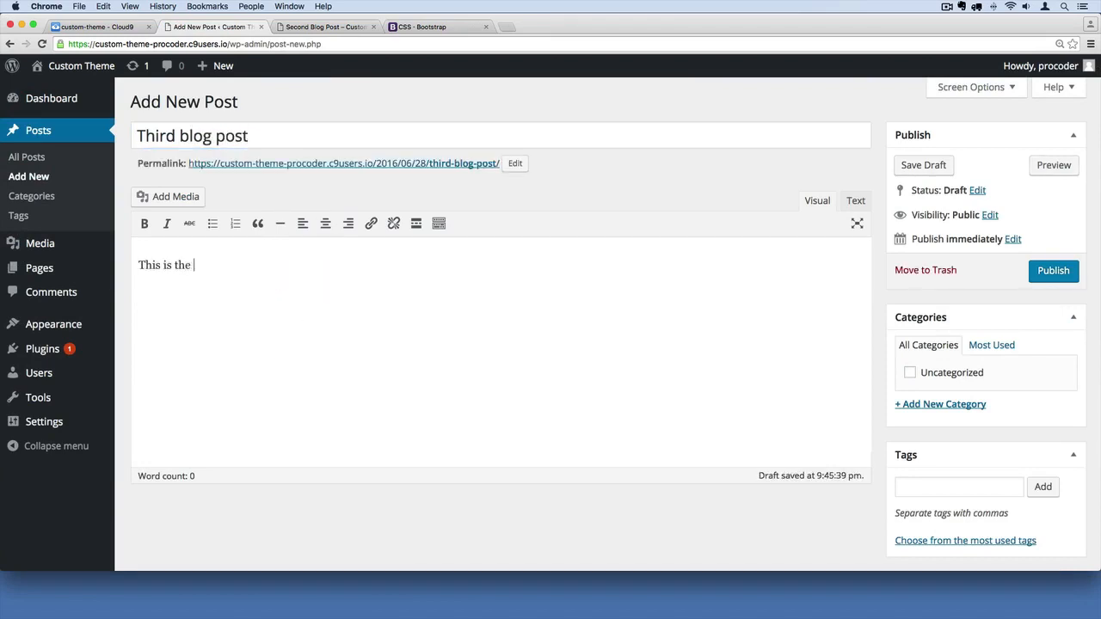
pyautogui.write('body of the third blog post.')
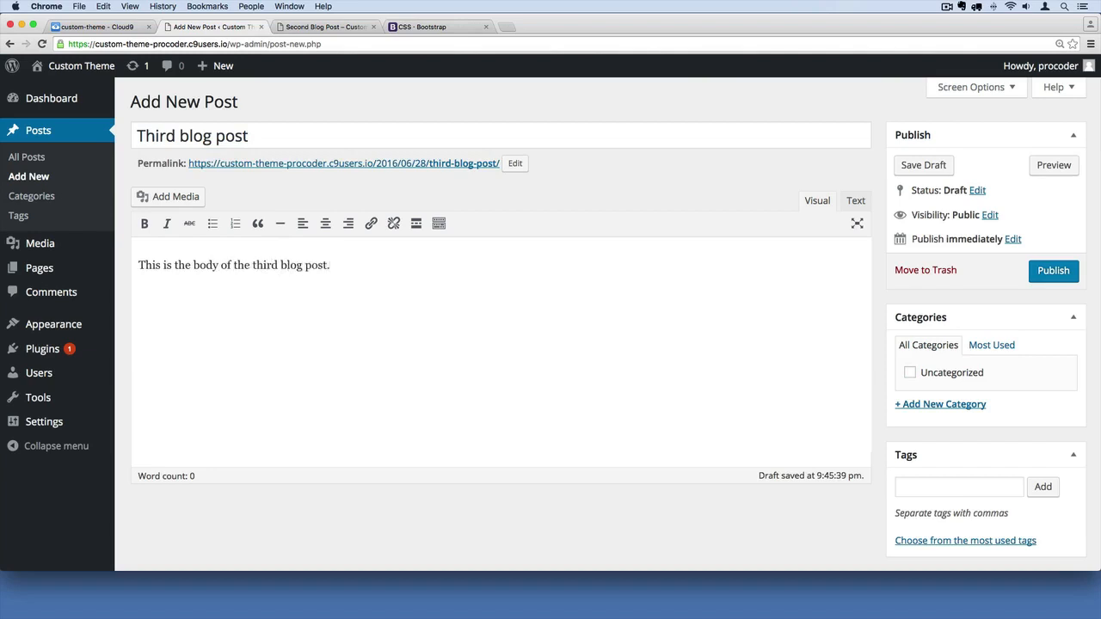
pyautogui.click(1053, 270)
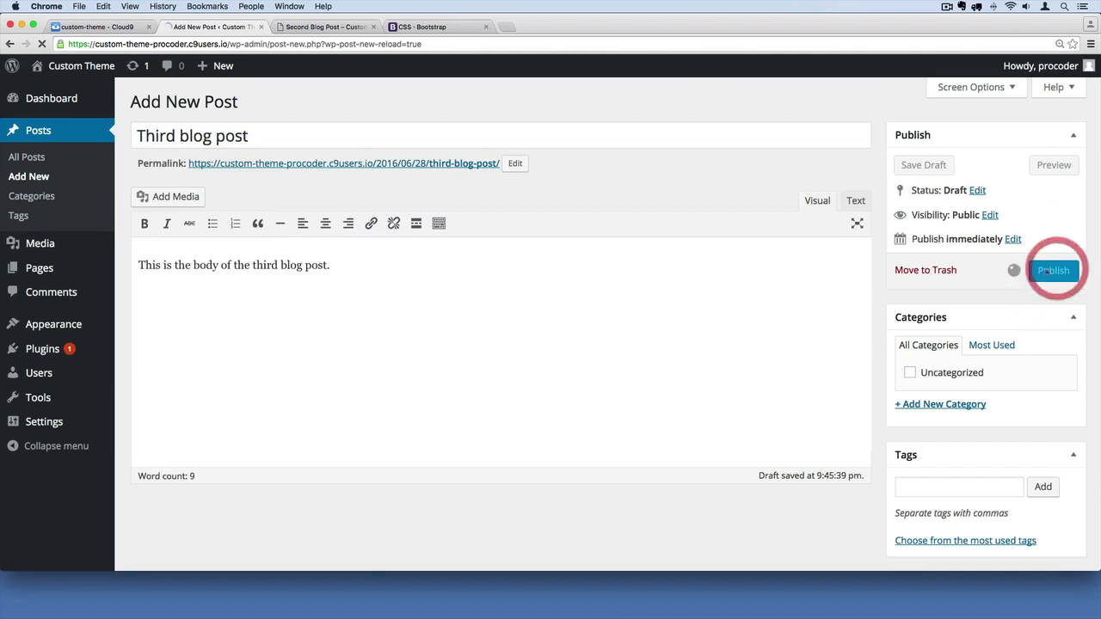
pyautogui.click(1053, 270)
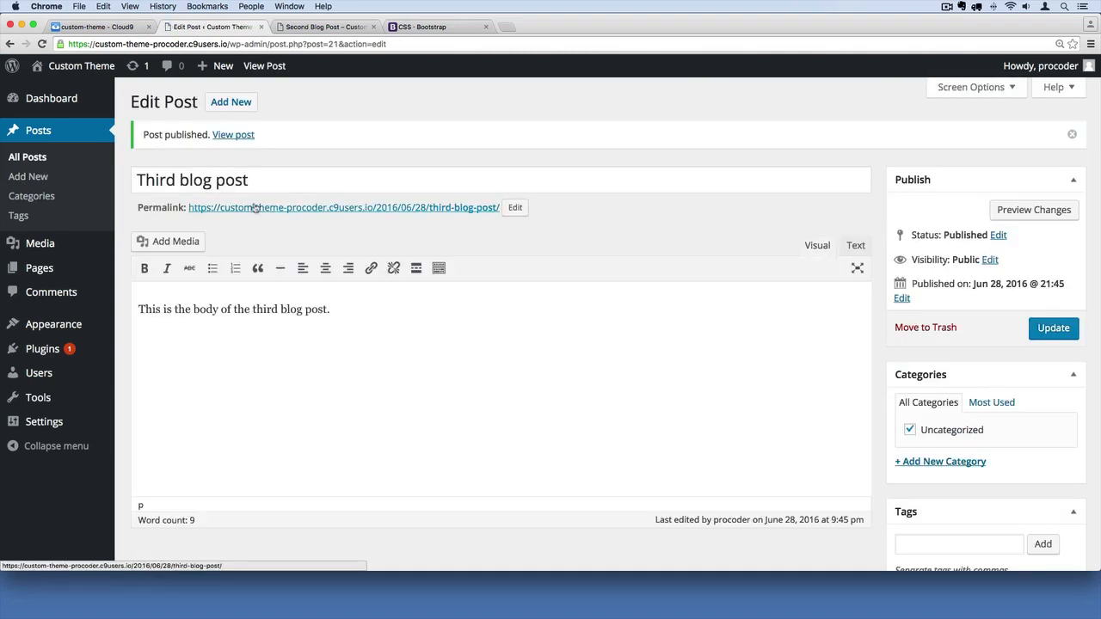
# Step: Check Previous/Next links across Hello world!, Second Blog Post and Third blog post
pyautogui.click(325, 27)
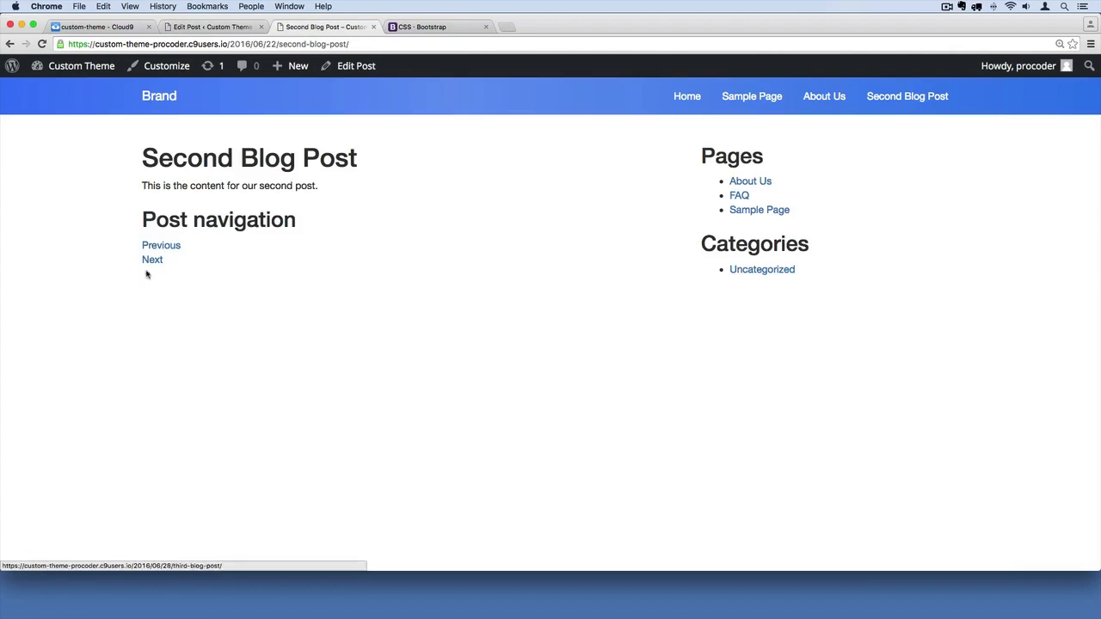
pyautogui.moveTo(160, 246)
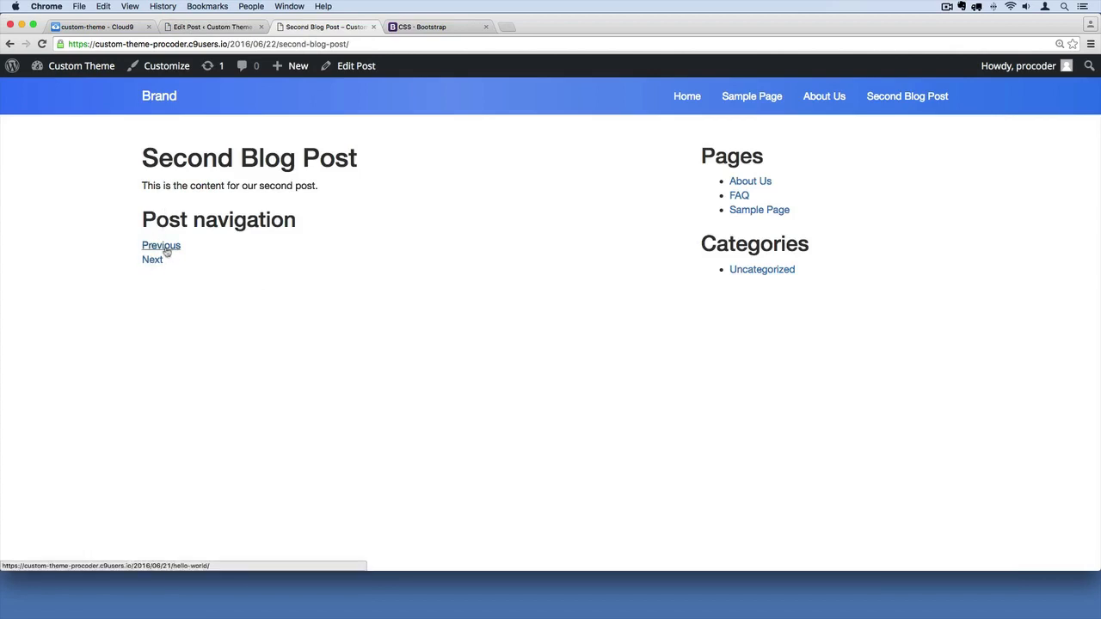
pyautogui.click(160, 245)
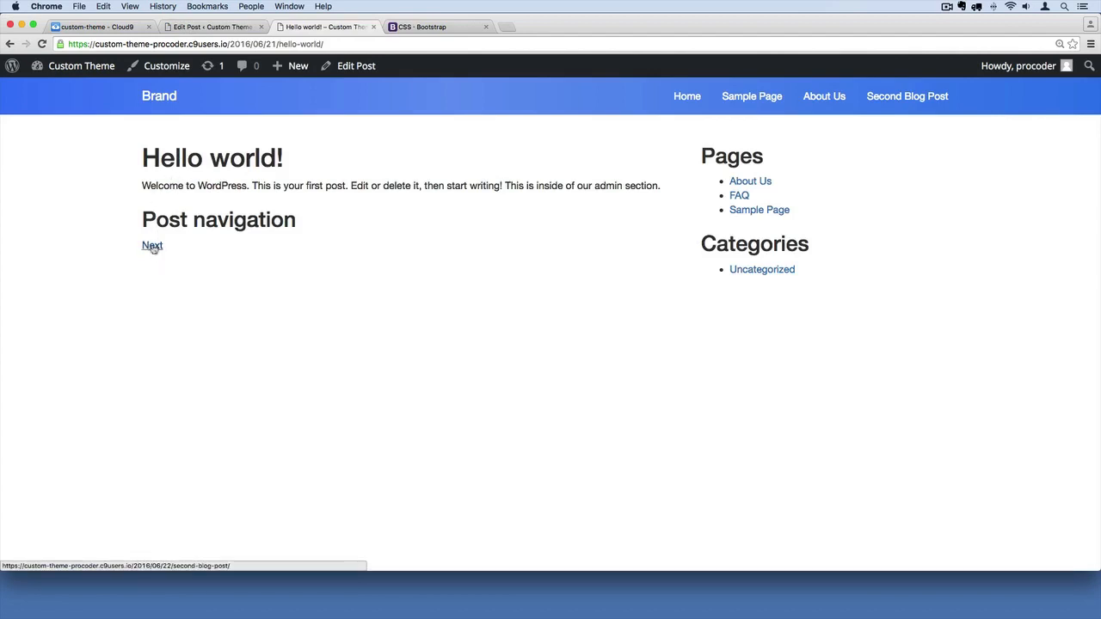
pyautogui.moveTo(142, 157); pyautogui.dragTo(659, 186)
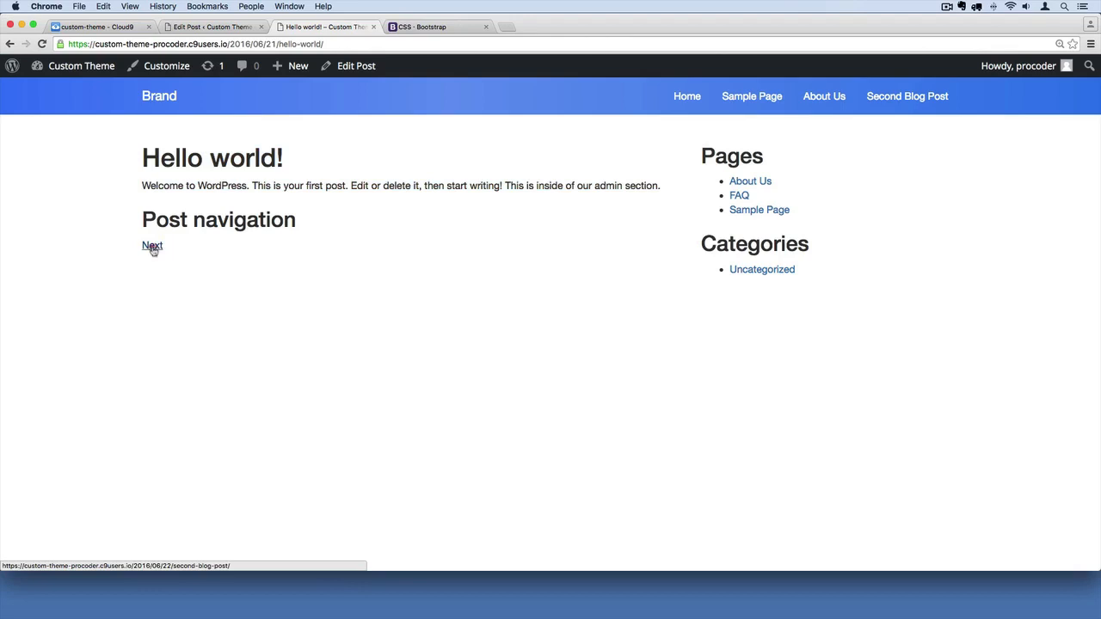
pyautogui.click(152, 246)
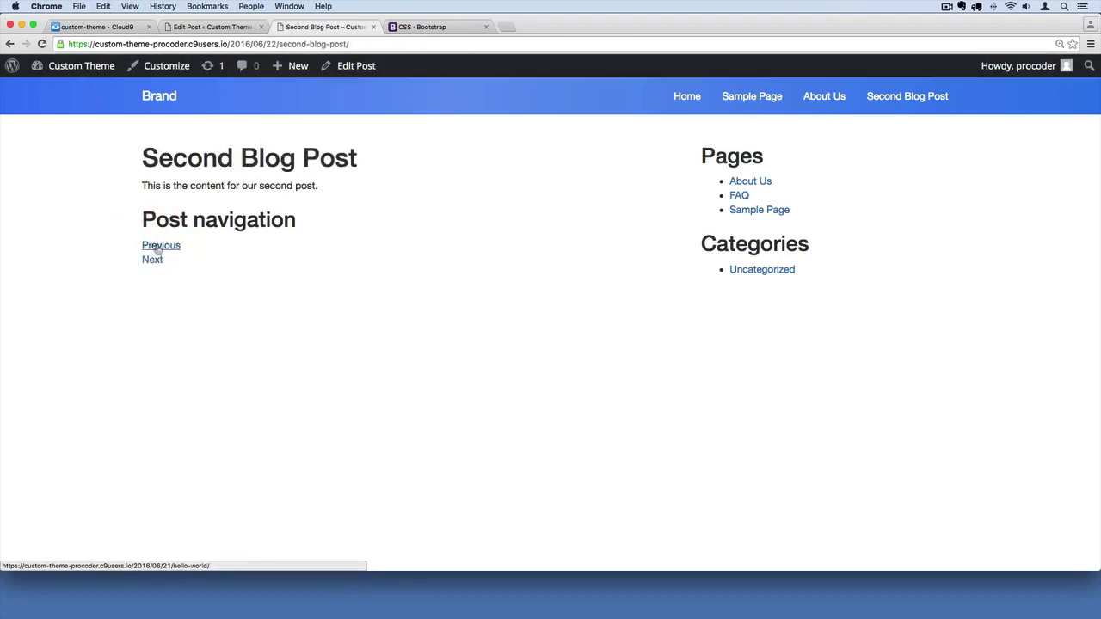
pyautogui.moveTo(153, 259)
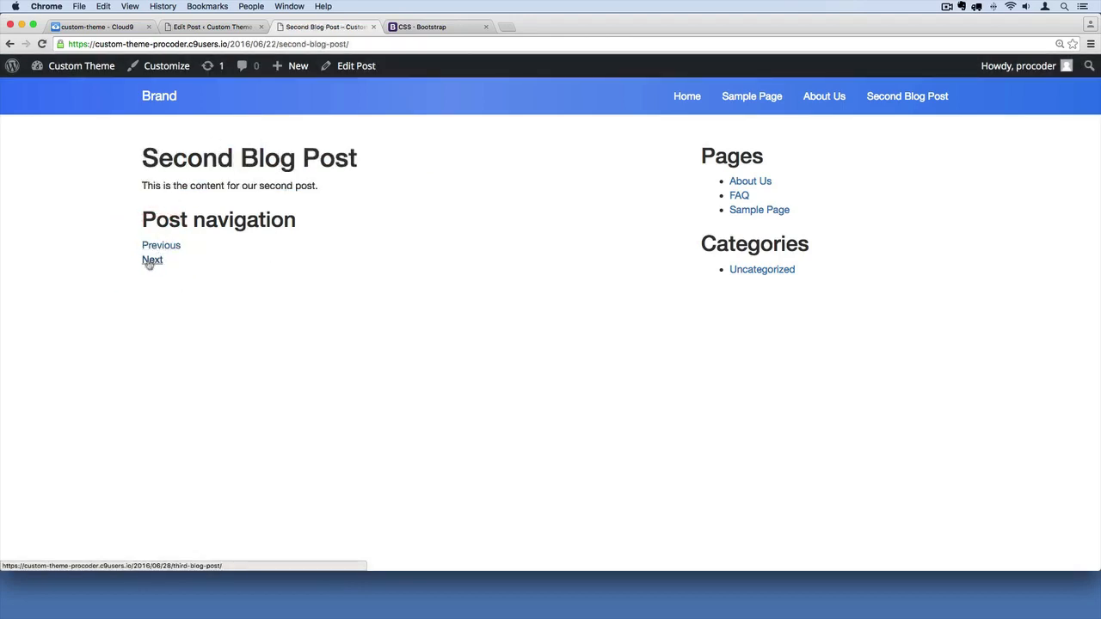
pyautogui.click(152, 260)
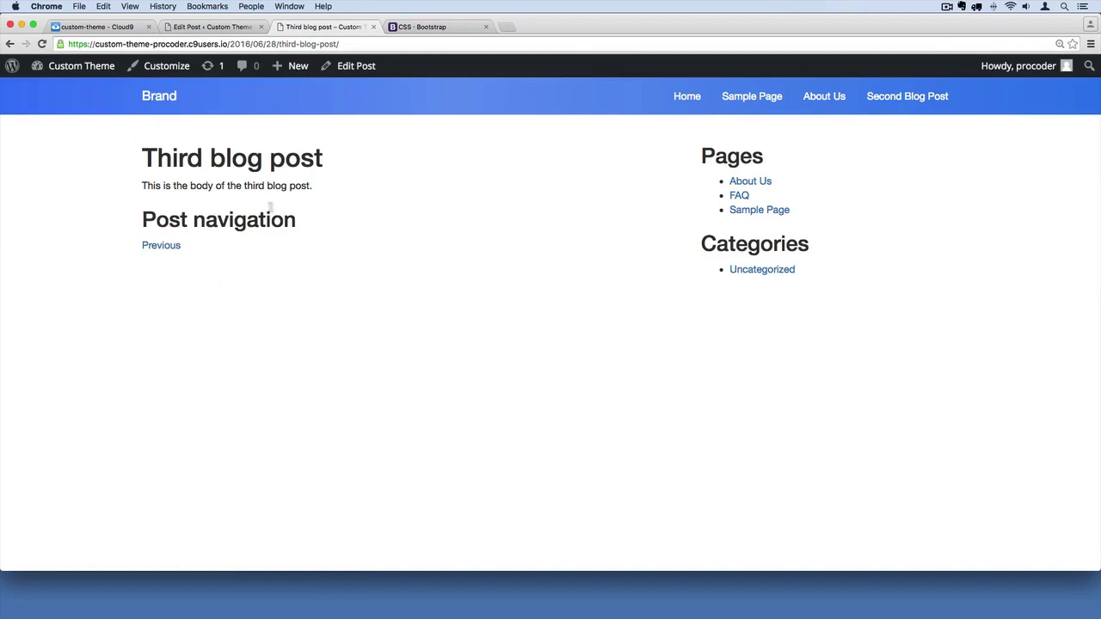
pyautogui.moveTo(271, 207); pyautogui.dragTo(216, 252)
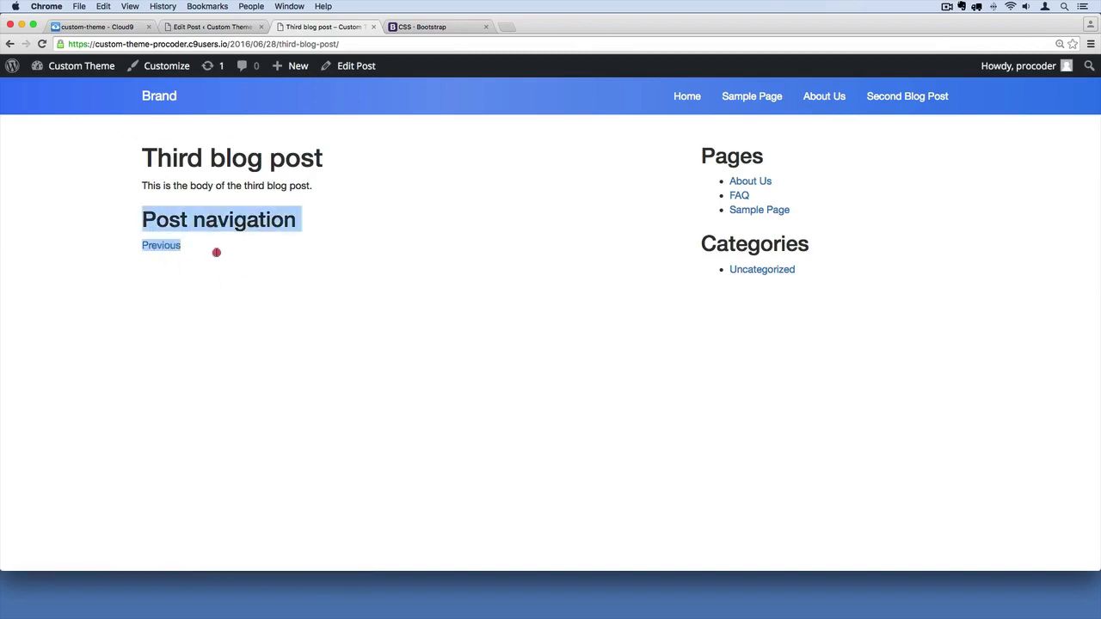
pyautogui.click(211, 27)
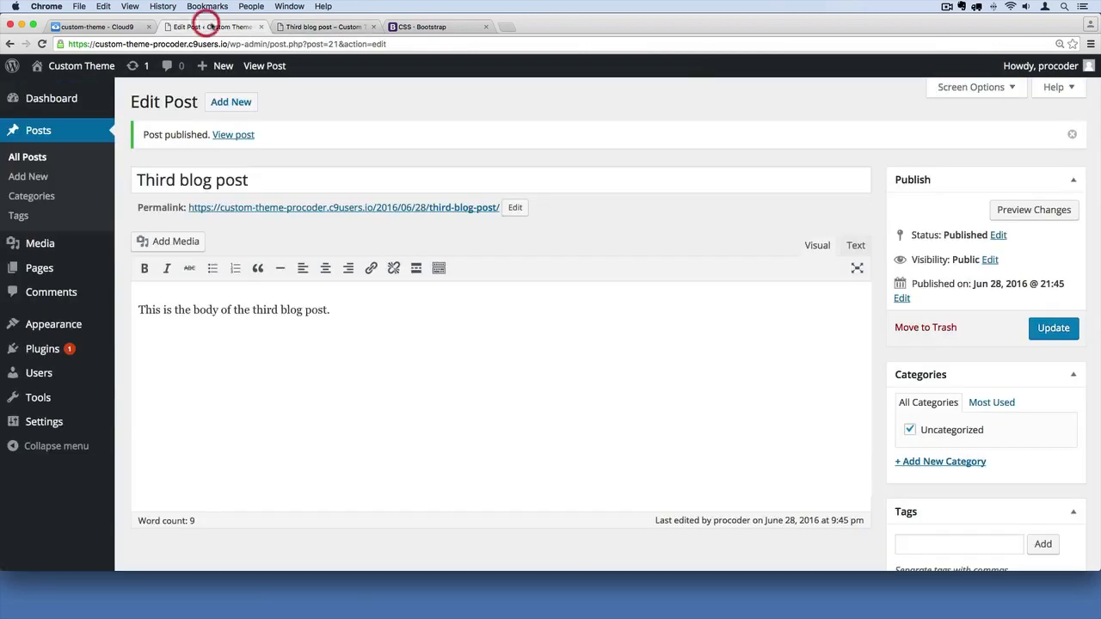
# Step: Return to Cloud9 and scroll single.php to the the_post_navigation block
pyautogui.click(95, 27)
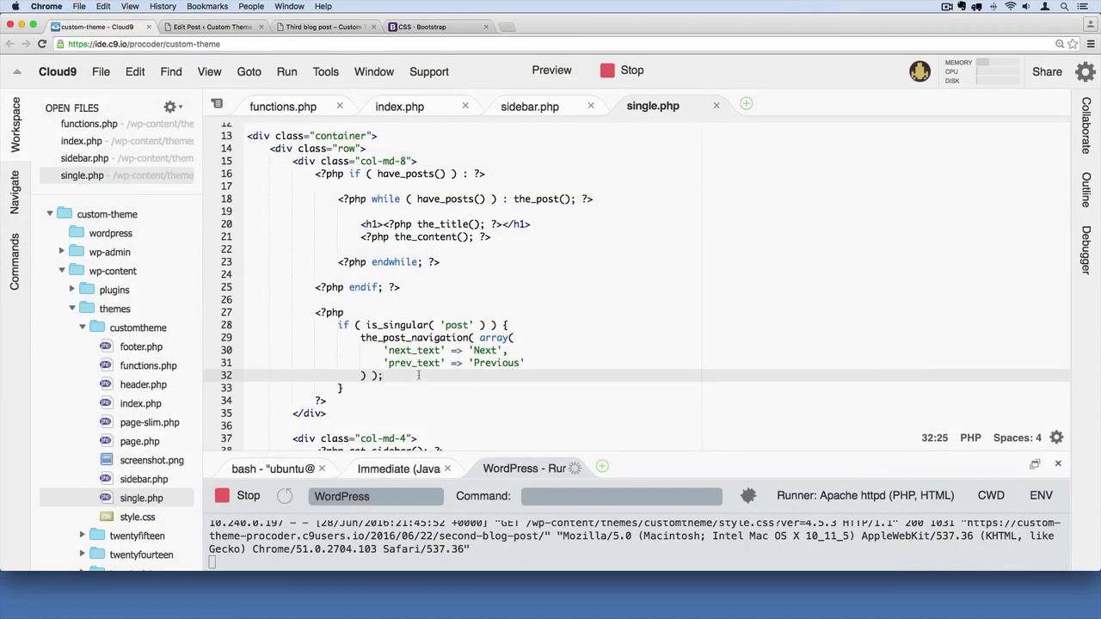
pyautogui.moveTo(314, 312); pyautogui.dragTo(383, 376)
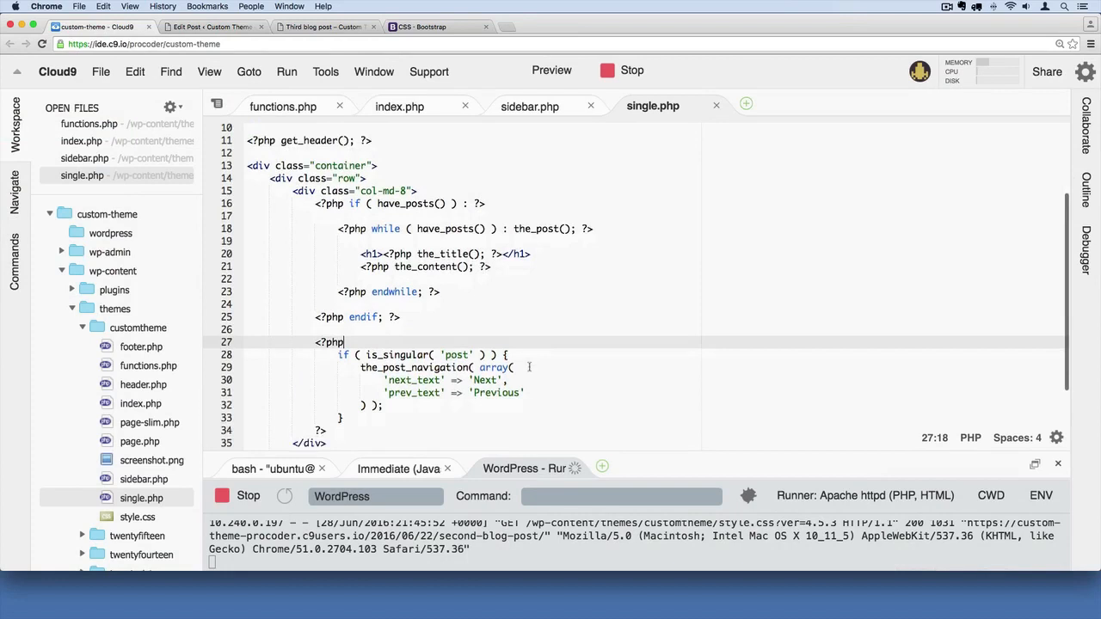
pyautogui.scroll(-3)
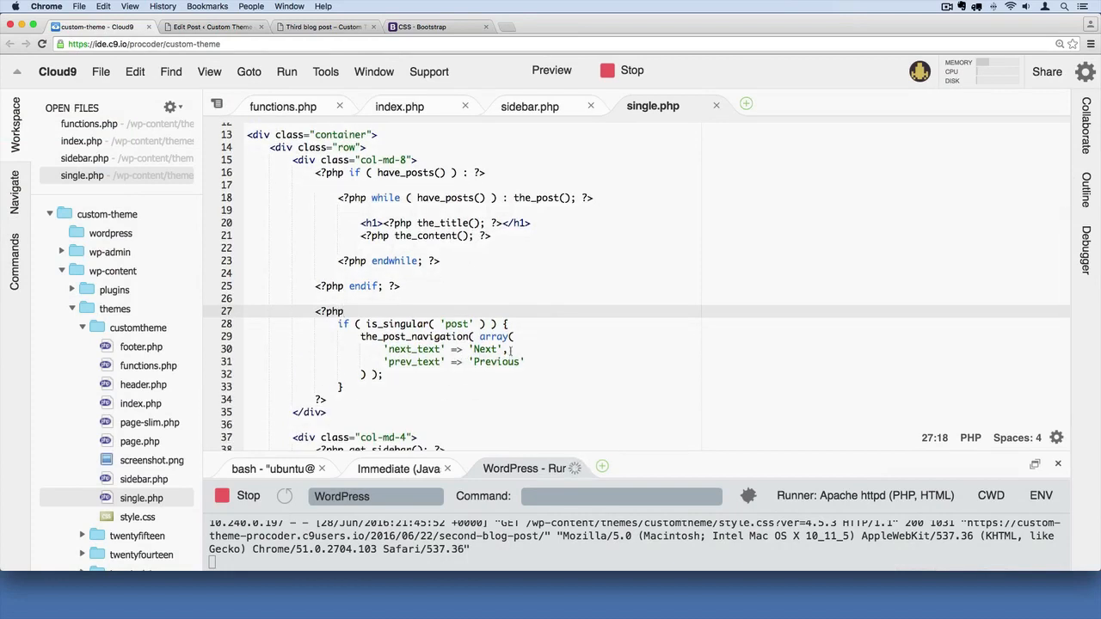
pyautogui.scroll(-3)
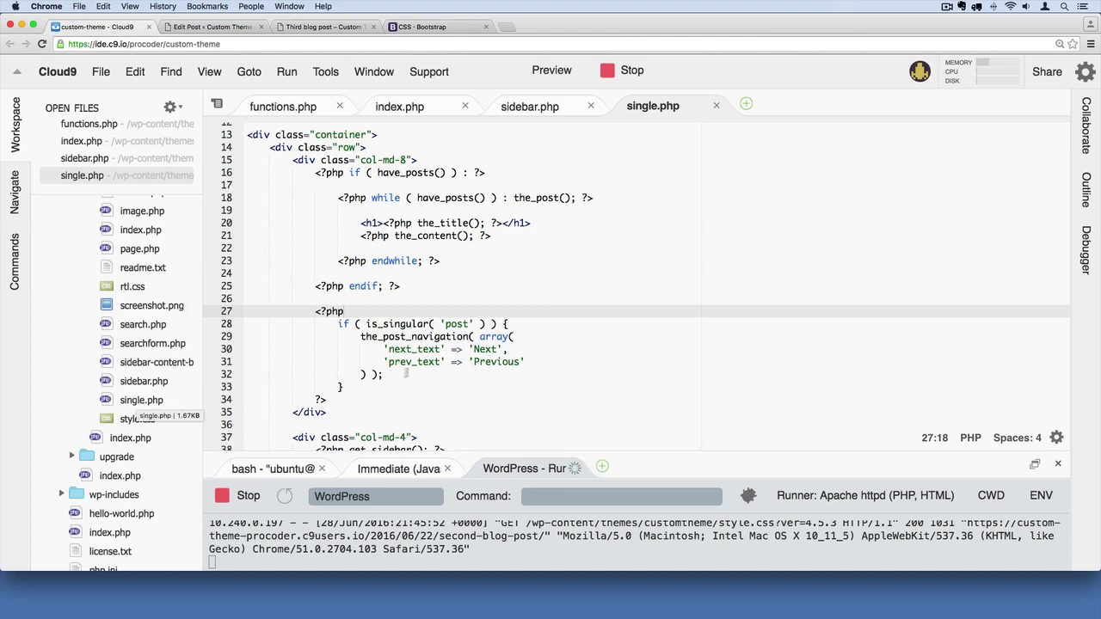
# Step: Change 'next_text' to '<span class="next-link">Next</span>' in the navigation array
pyautogui.moveTo(333, 324); pyautogui.dragTo(382, 375)
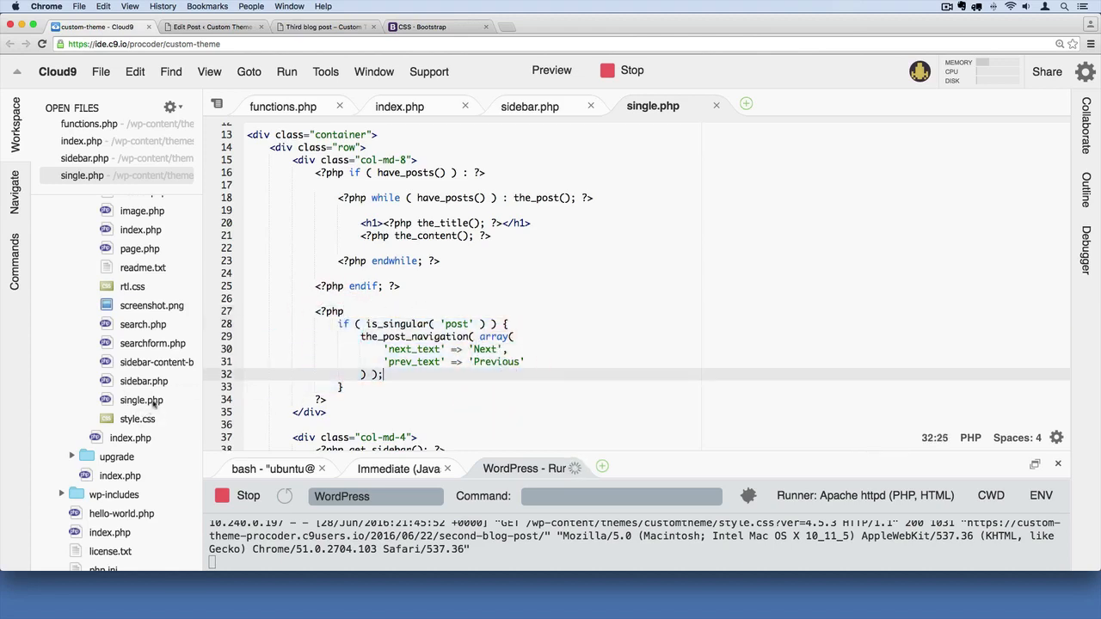
pyautogui.doubleClick(485, 349)
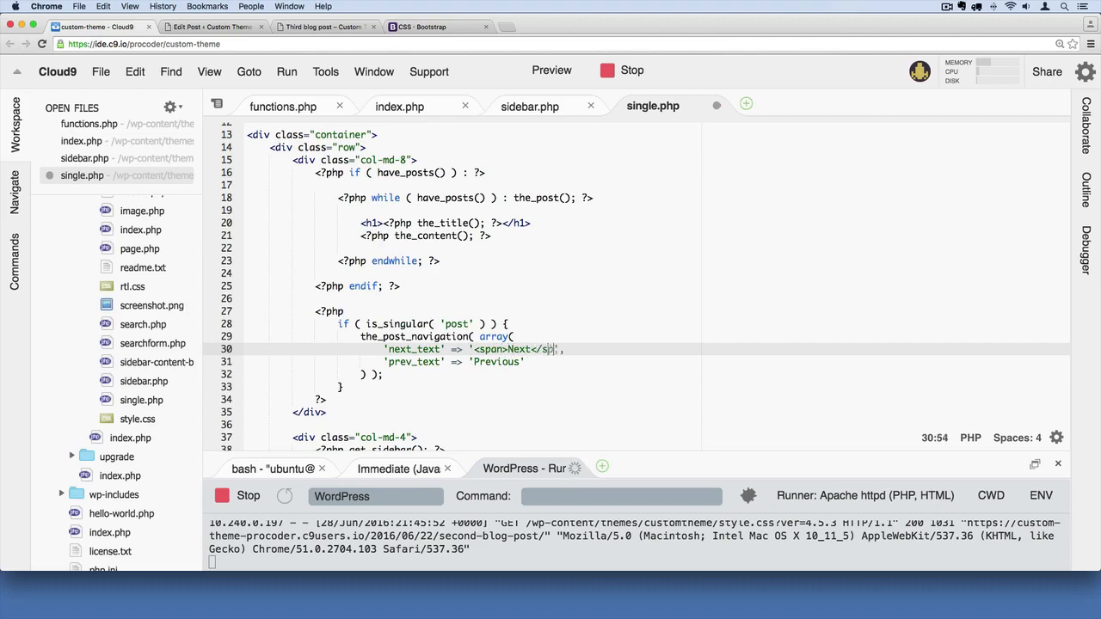
pyautogui.write('pan>')
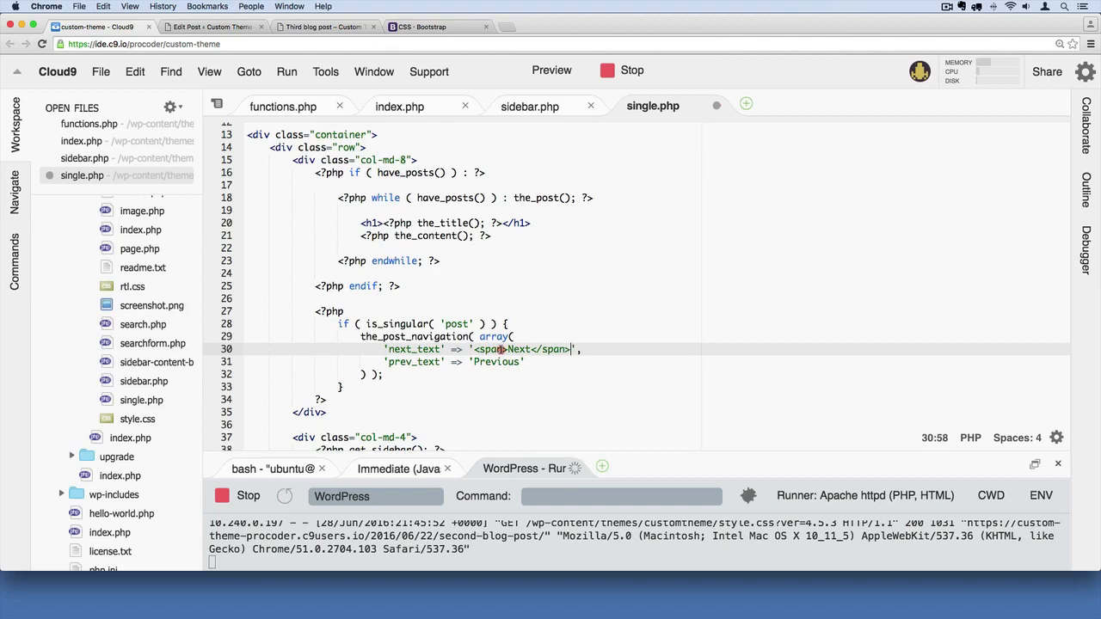
pyautogui.write('class=""')
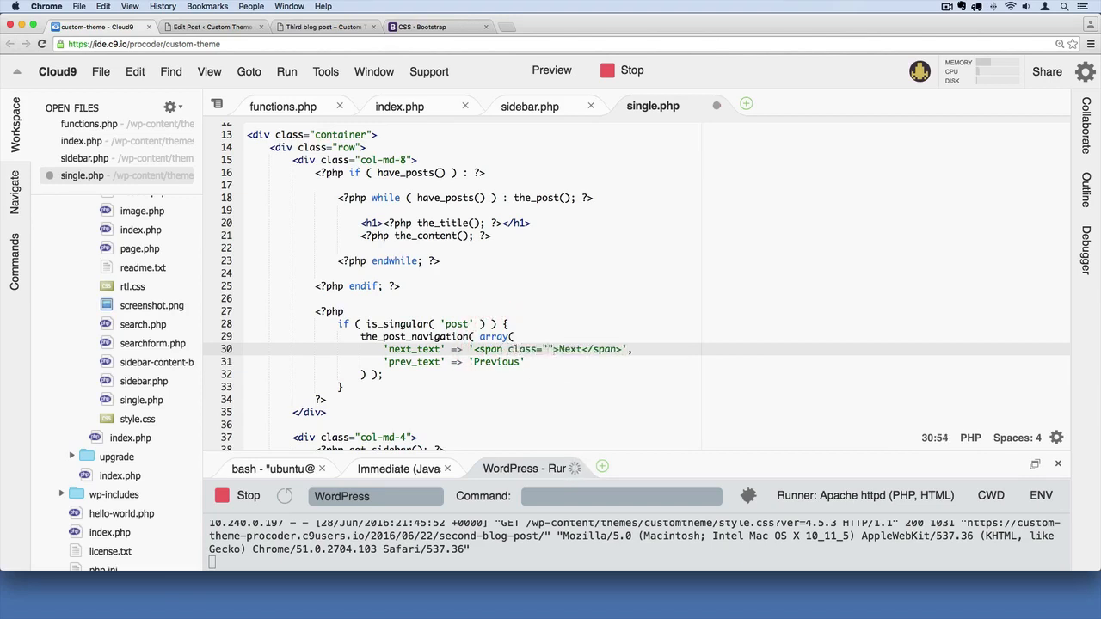
pyautogui.write('next-link')
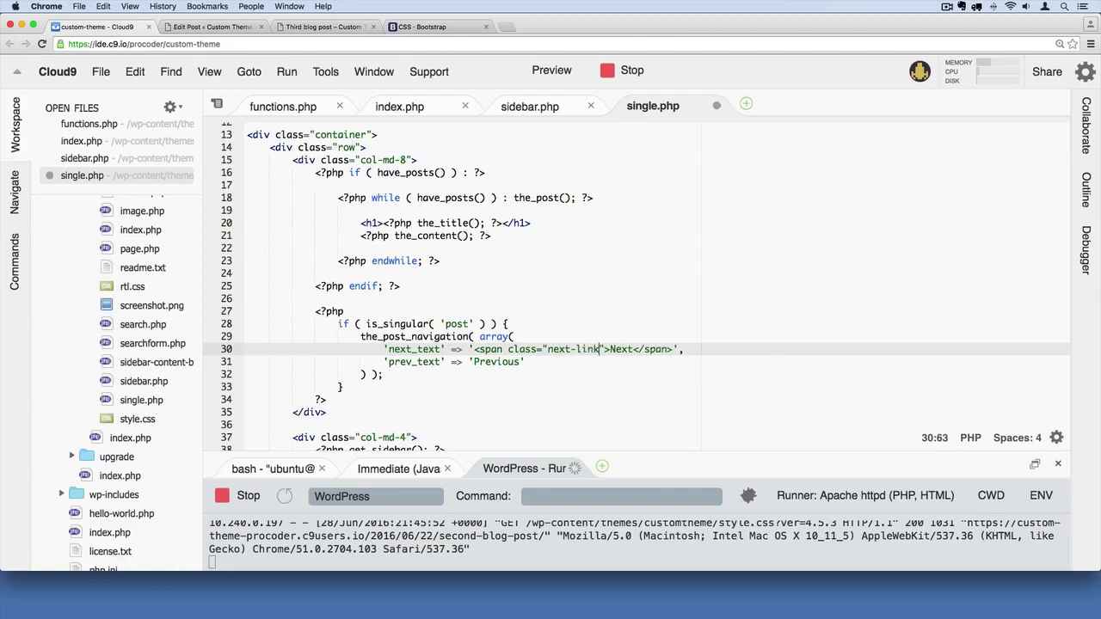
pyautogui.moveTo(615, 361)
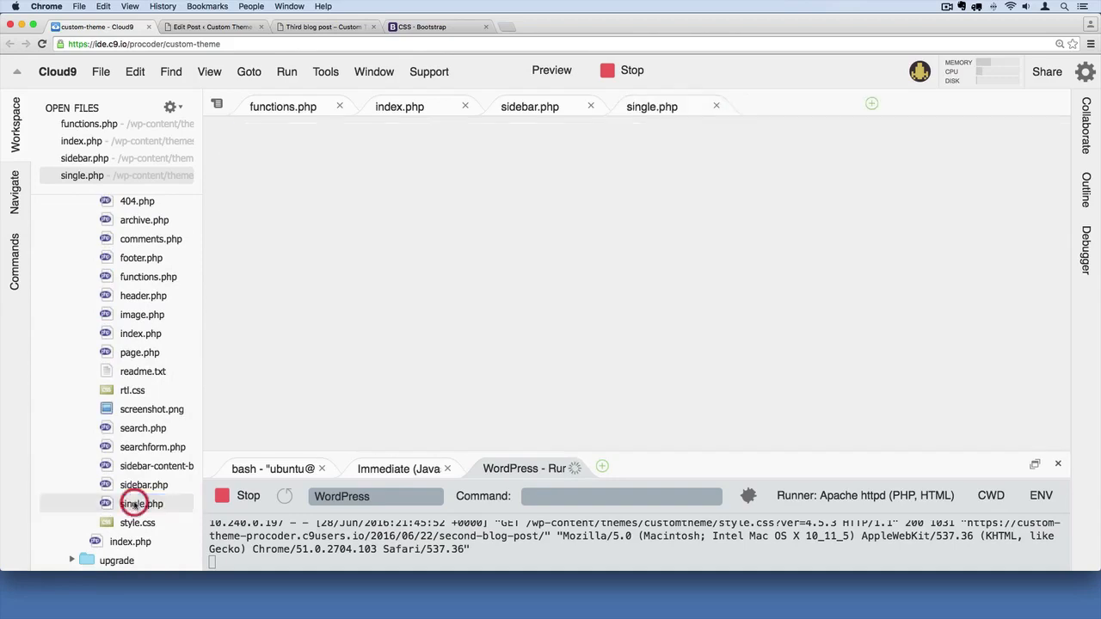
pyautogui.doubleClick(141, 503)
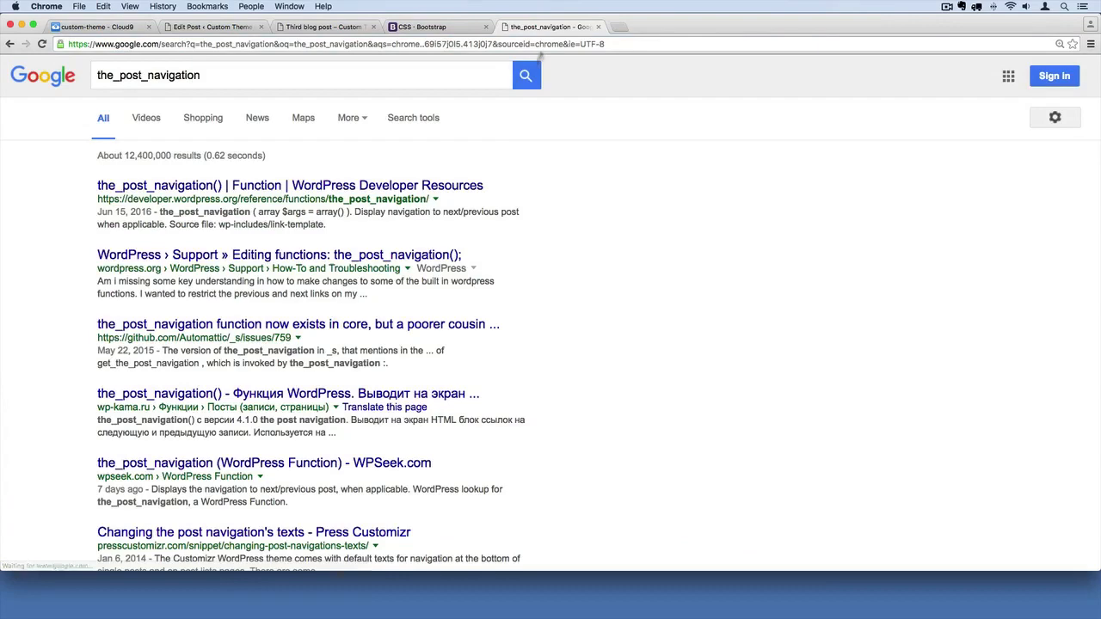
pyautogui.moveTo(196, 191)
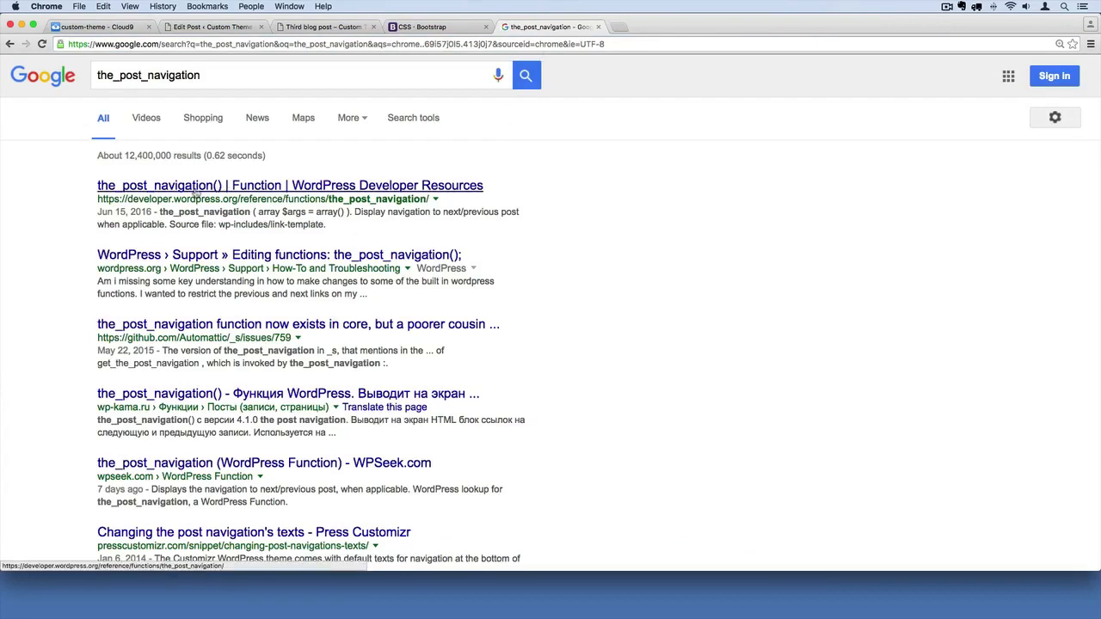
# Step: Read the the_post_navigation() reference notes, then open the 'Editing functions: the_post_navigation();' thread
pyautogui.click(290, 185)
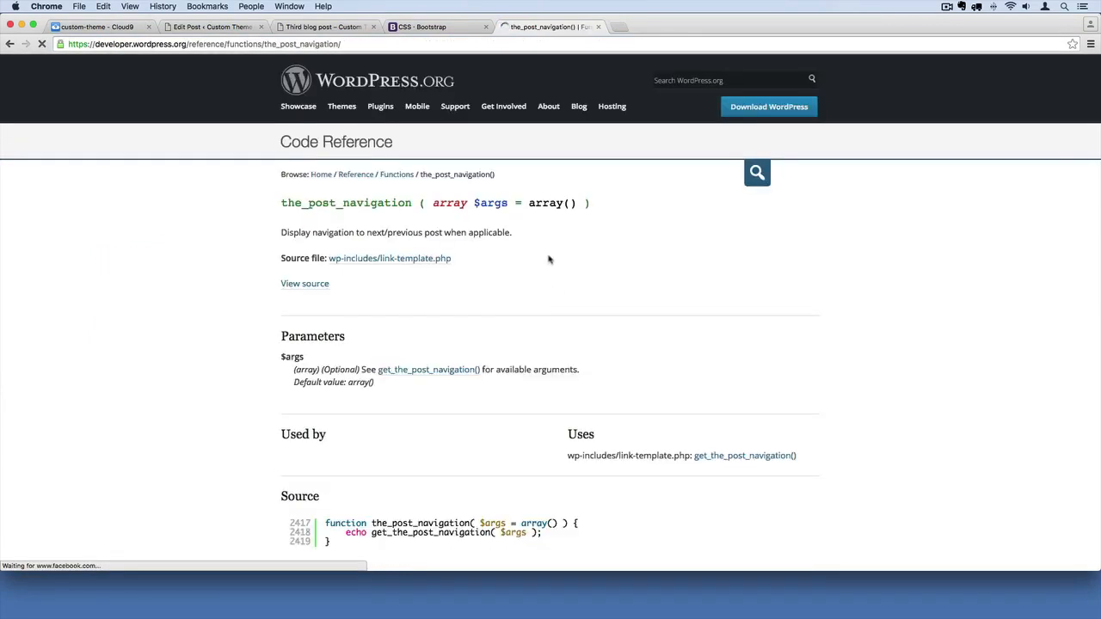
pyautogui.scroll(-3)
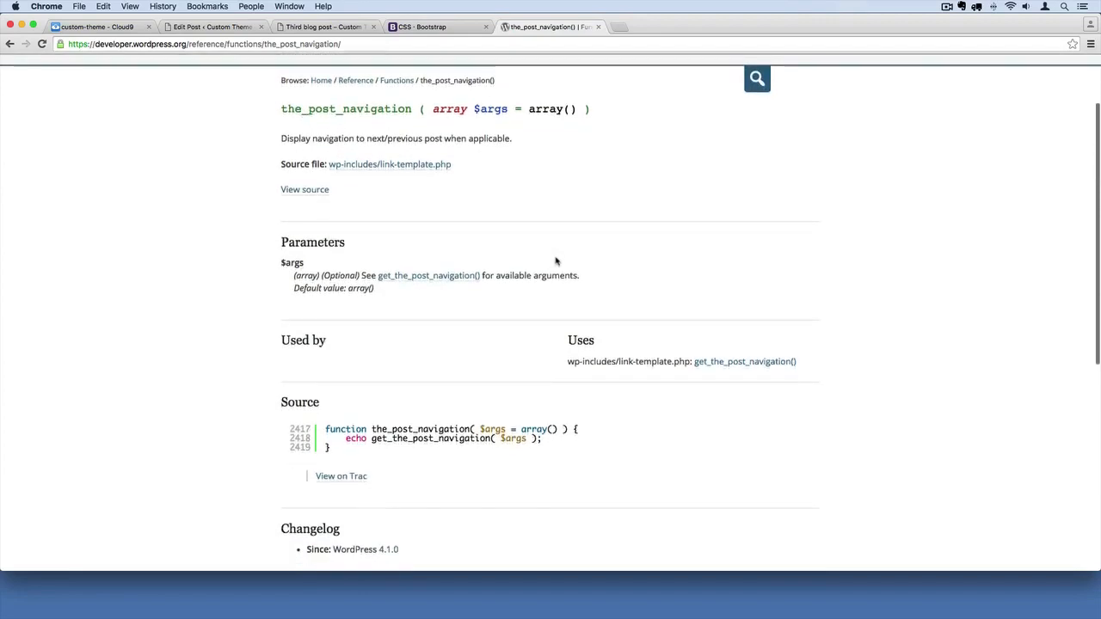
pyautogui.scroll(-3)
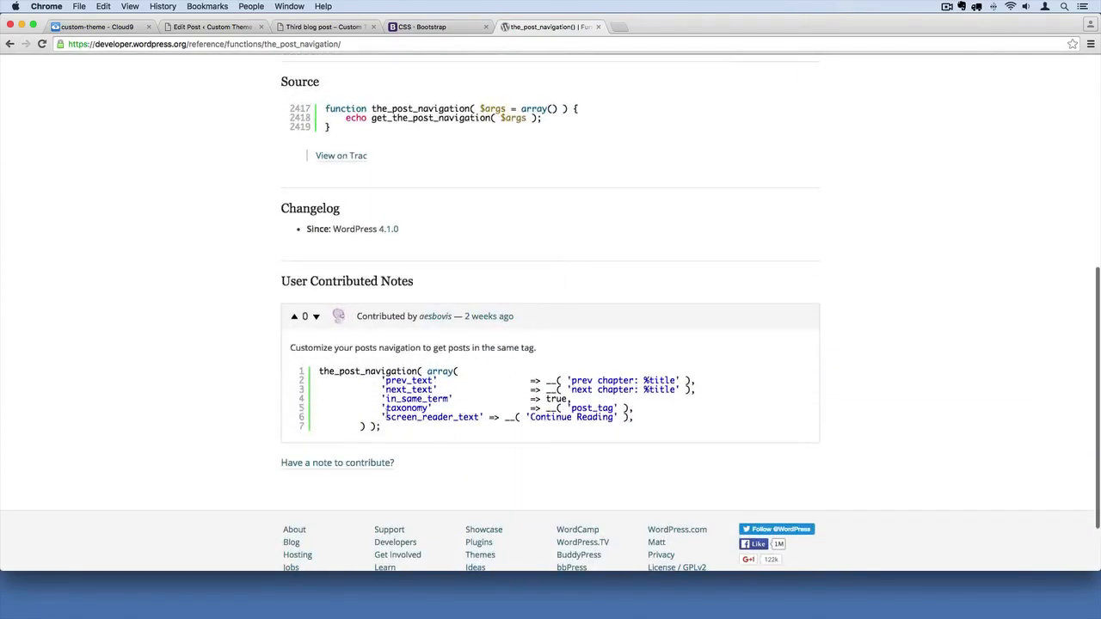
pyautogui.click(666, 421)
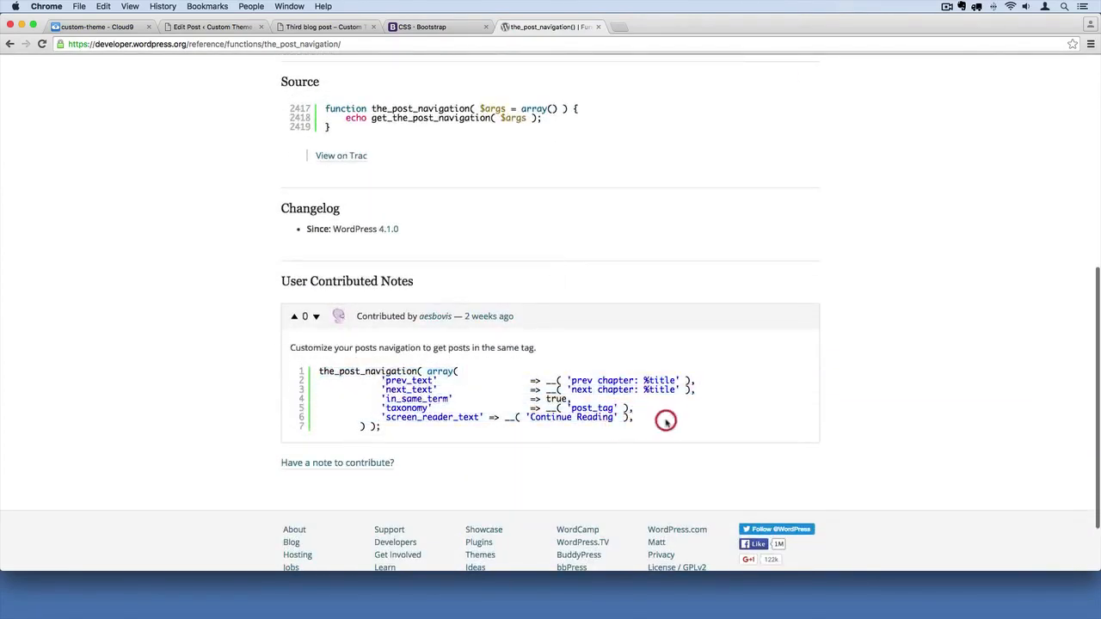
pyautogui.scroll(3)
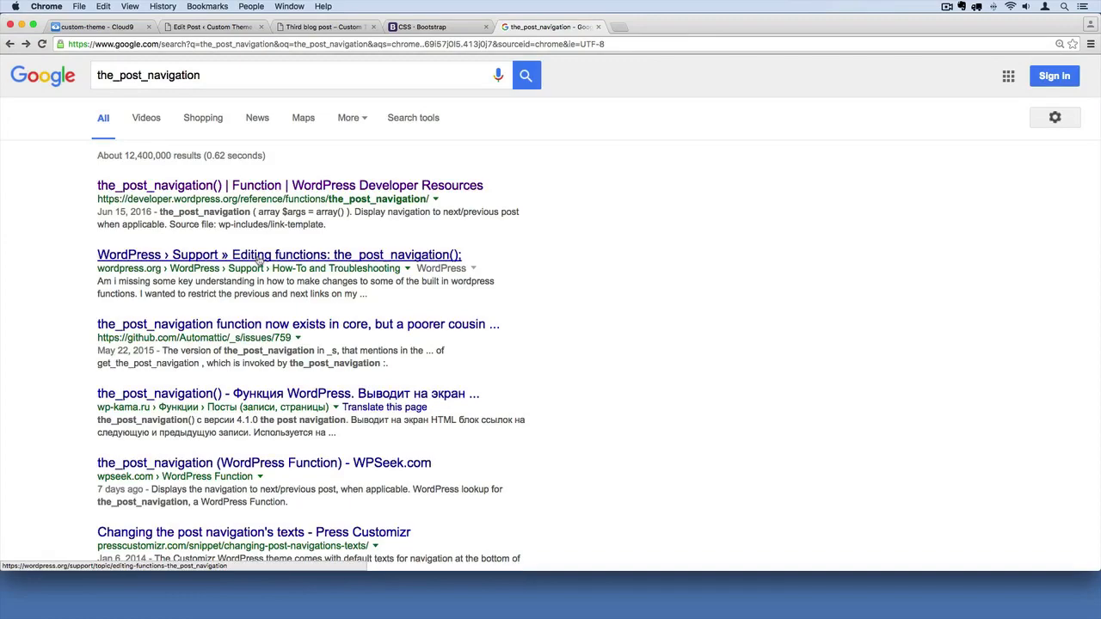
pyautogui.click(279, 255)
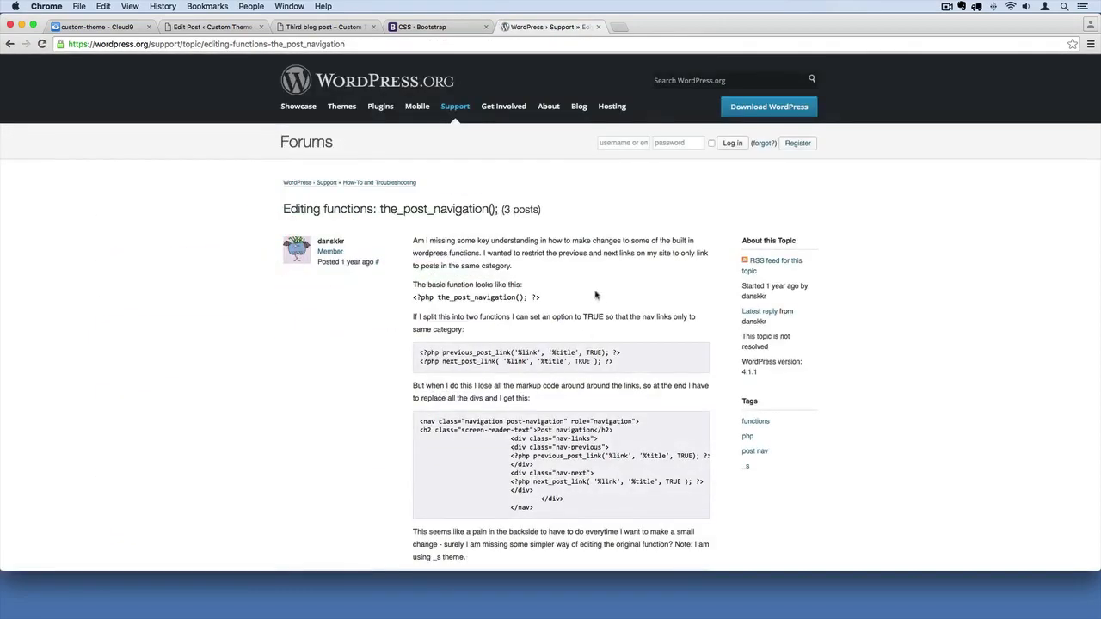
pyautogui.scroll(-3)
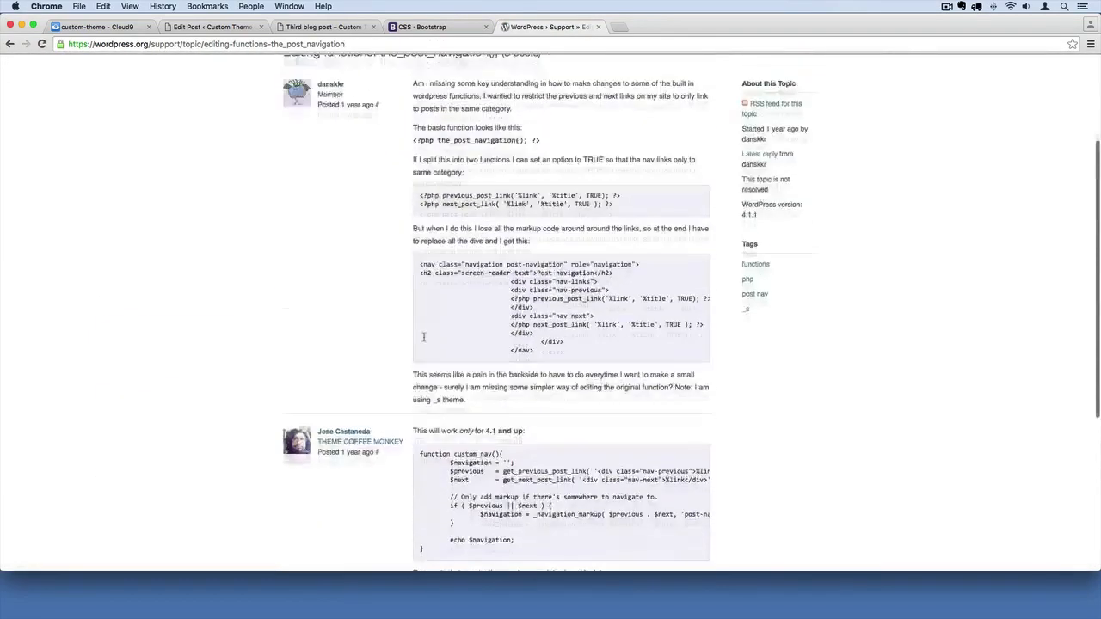